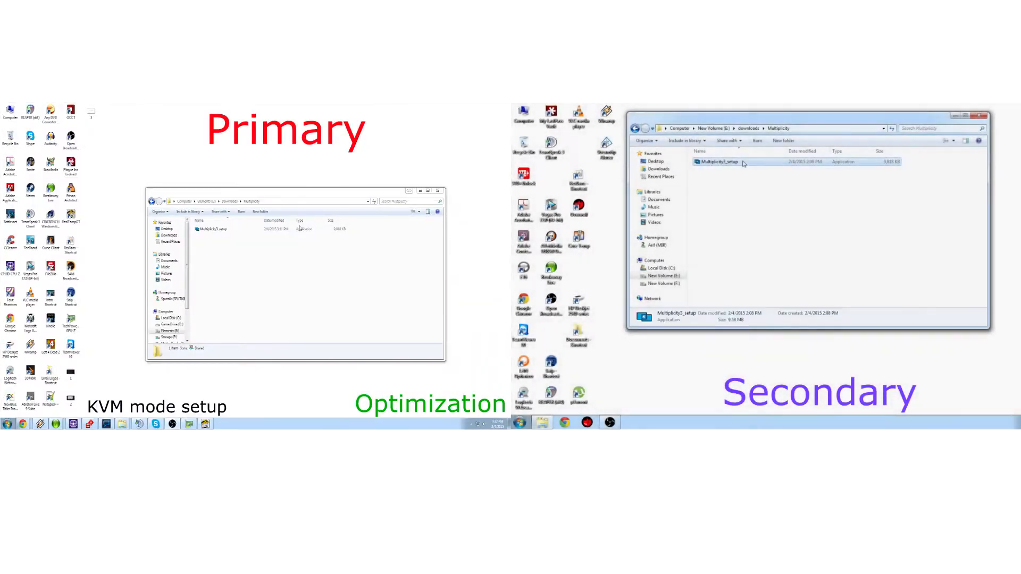
Step: Run Multiplicity_setup, accept the license, keep the default folder and finish the install
double_click(717, 162)
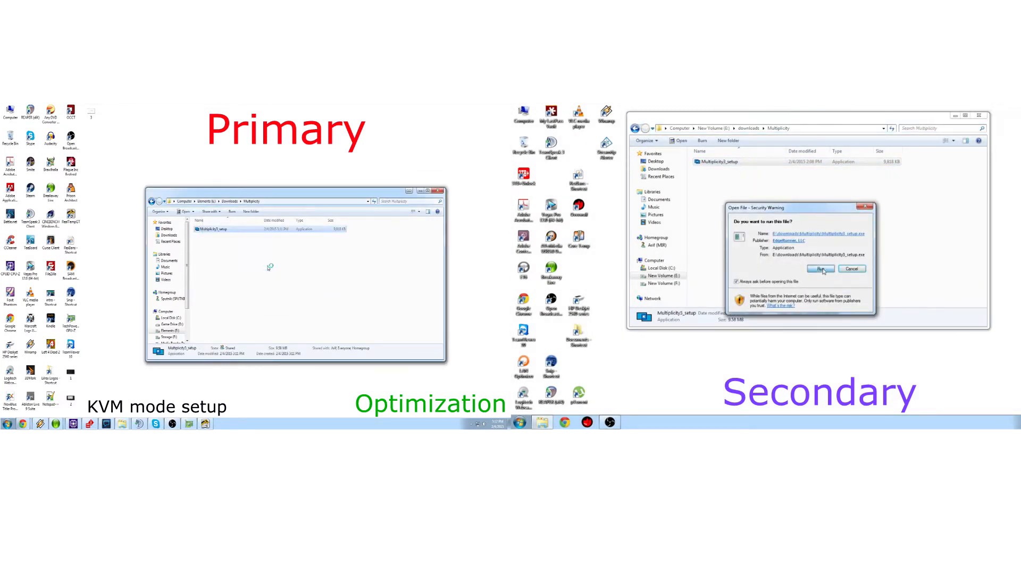
left_click(821, 268)
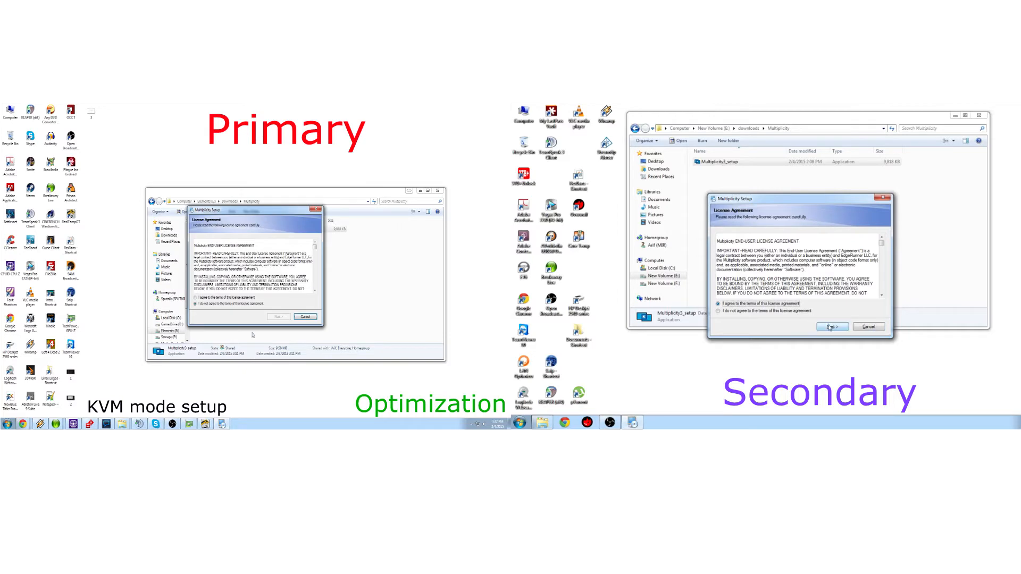
left_click(832, 326)
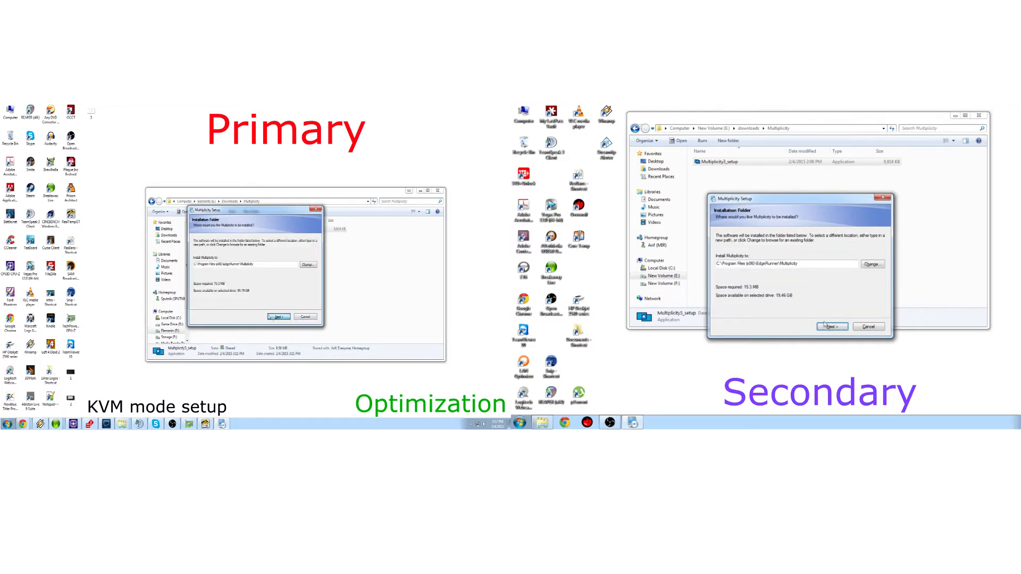
left_click(832, 326)
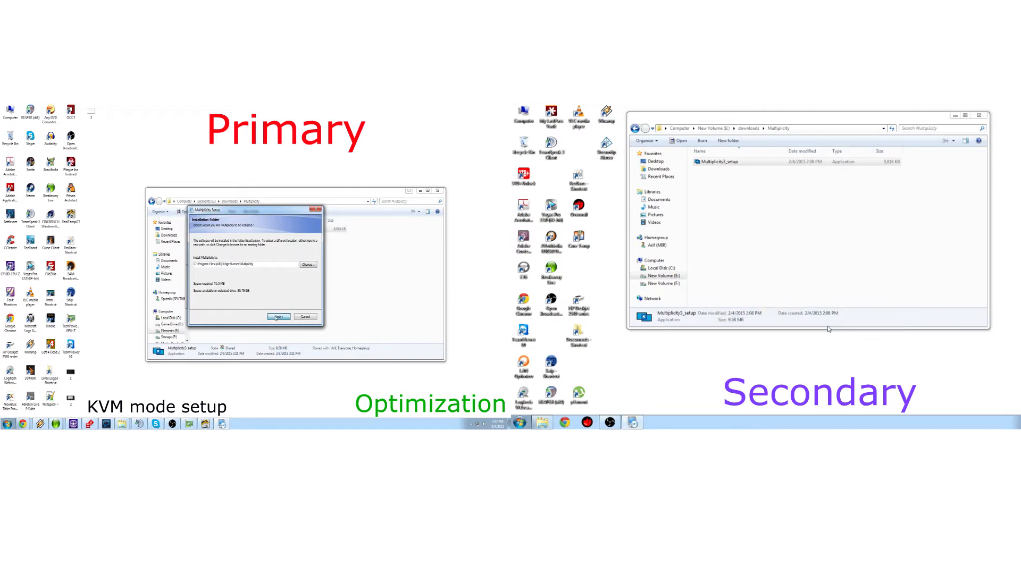
left_click(278, 317)
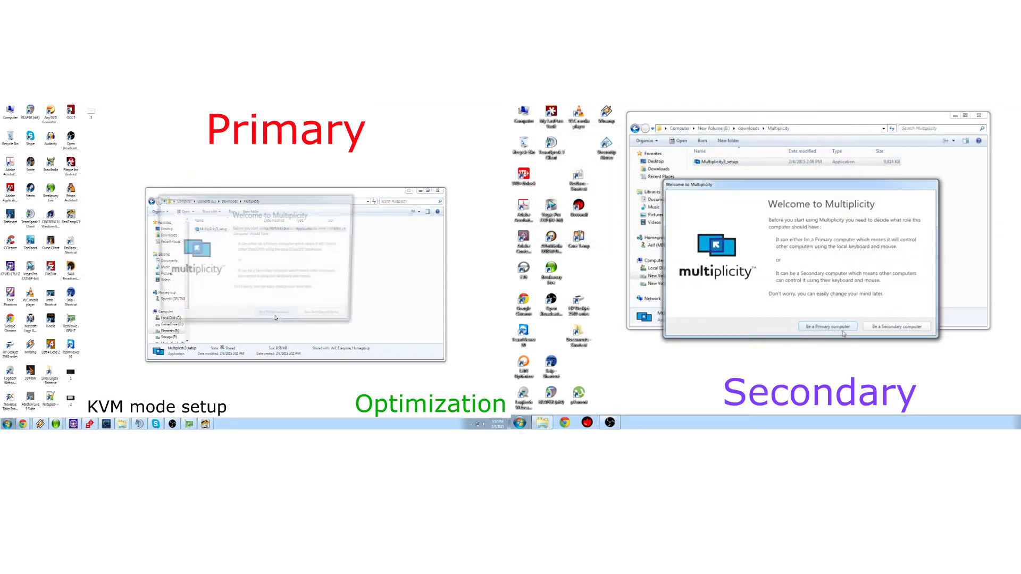
Step: Choose 'Be a Secondary computer' on the second PC and finish the primary's activation
left_click(896, 327)
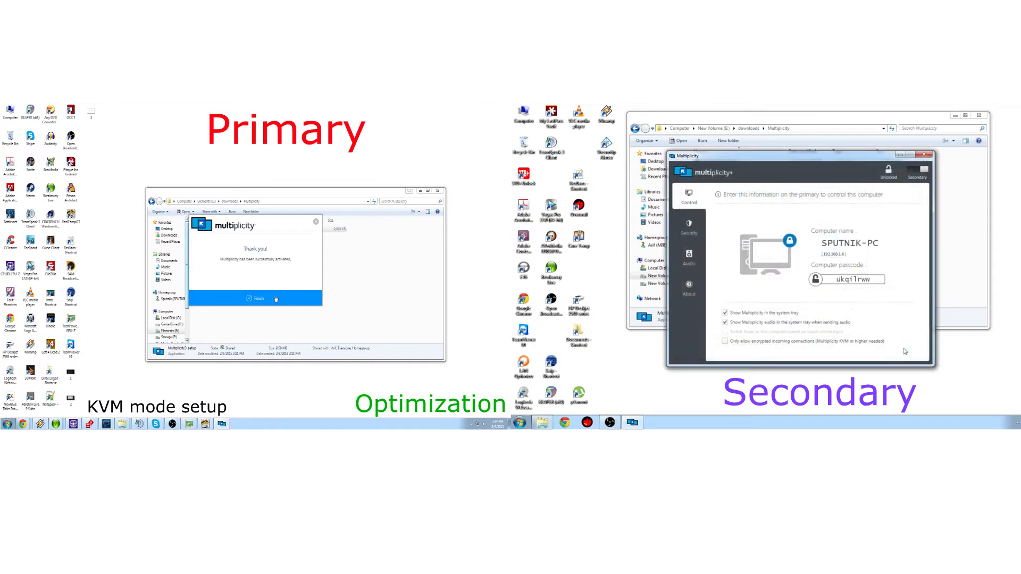
mouse_move(887, 302)
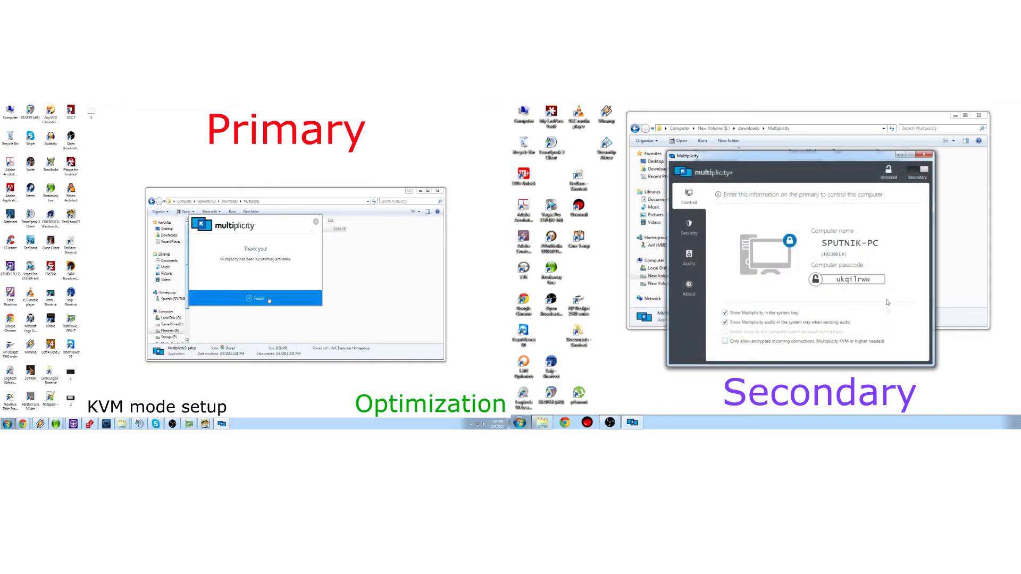
left_click(257, 298)
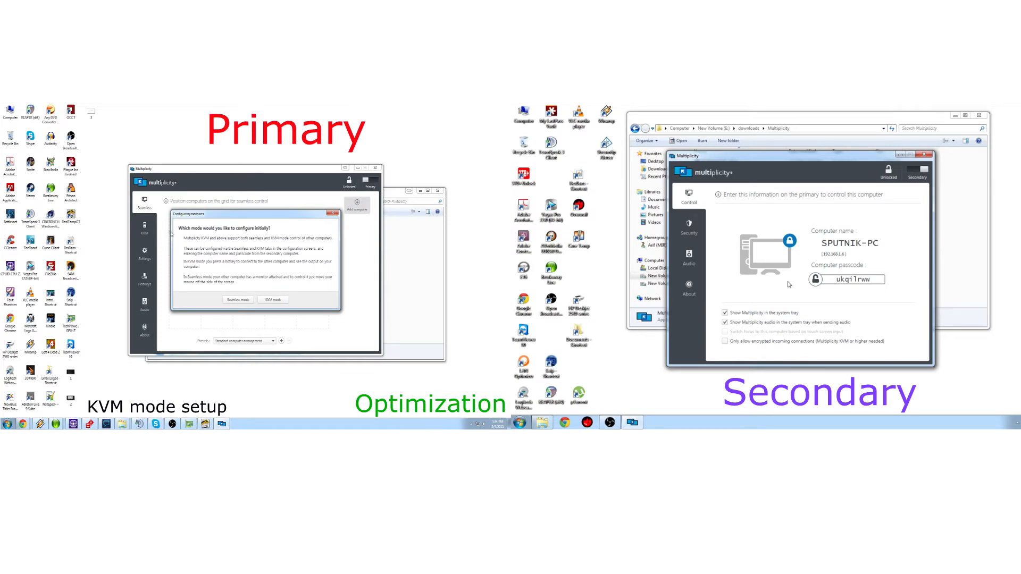
mouse_move(789, 291)
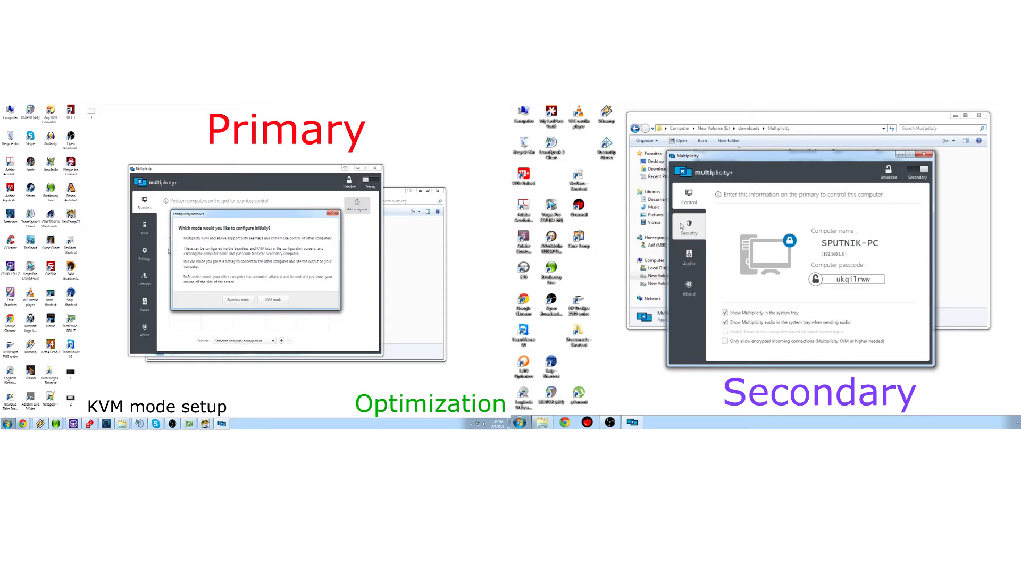
mouse_move(720, 232)
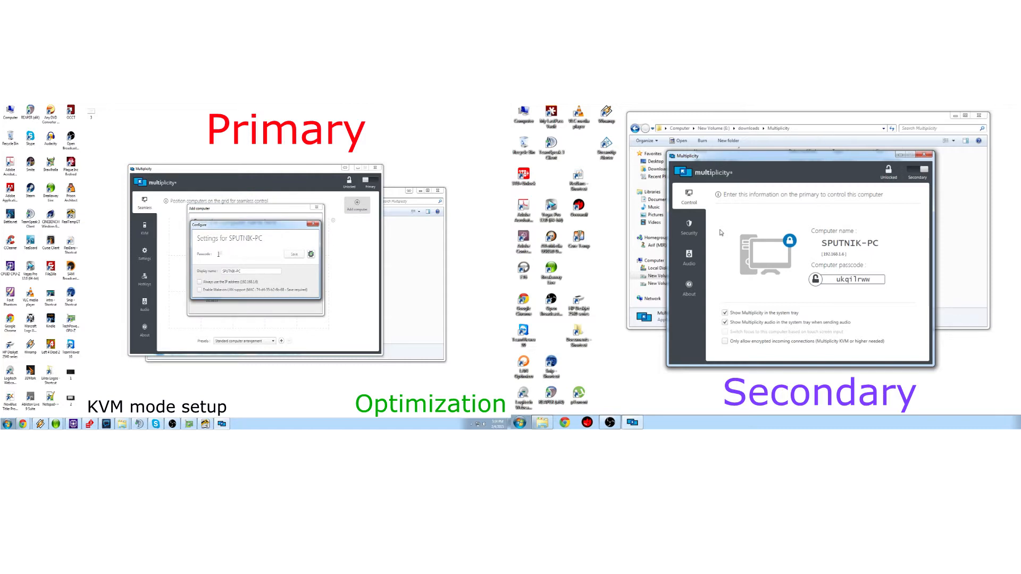
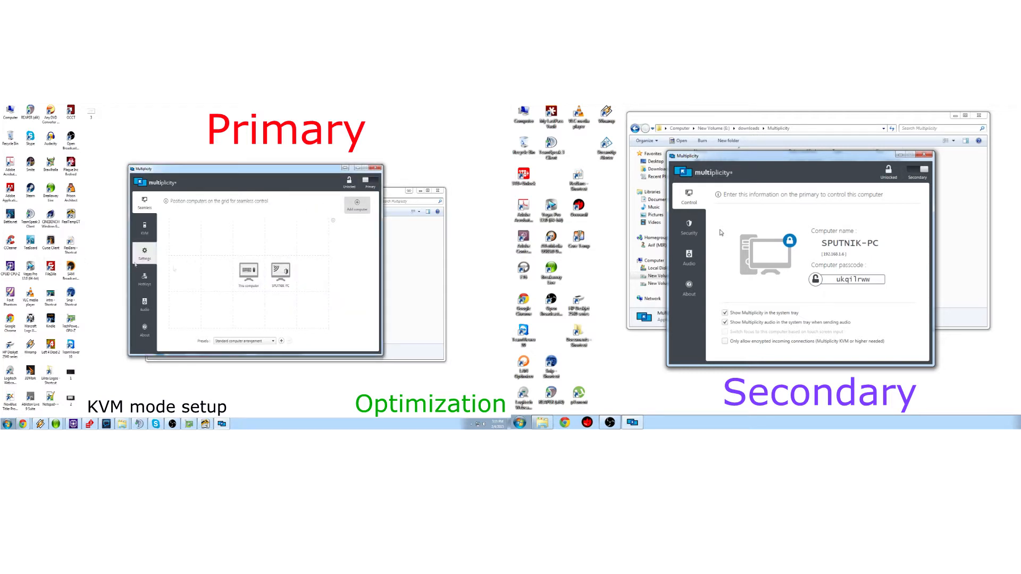
Step: Drag the SPUTNIK-PC monitor icon to the left of 'This computer'
left_click(144, 276)
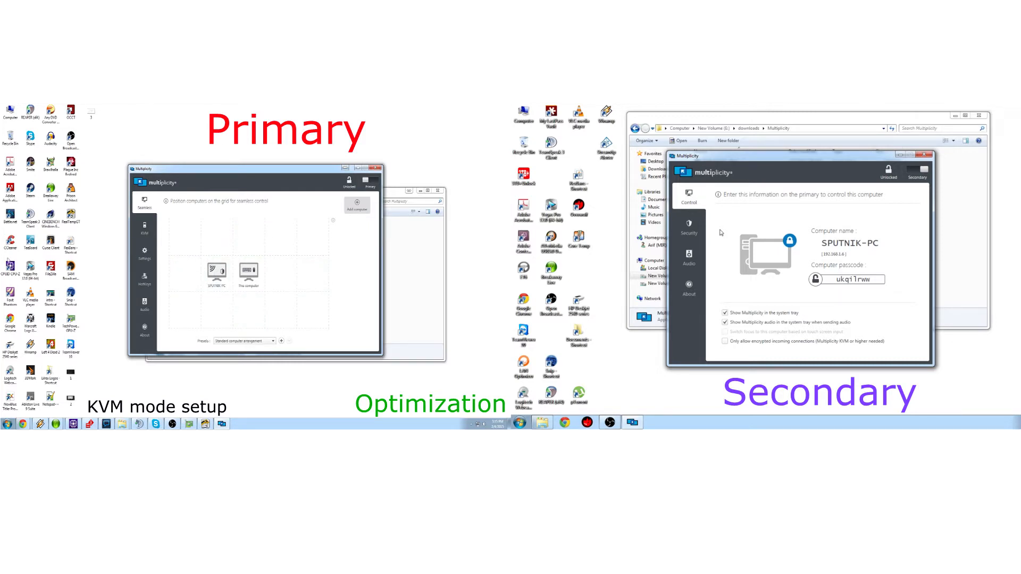
mouse_move(80, 257)
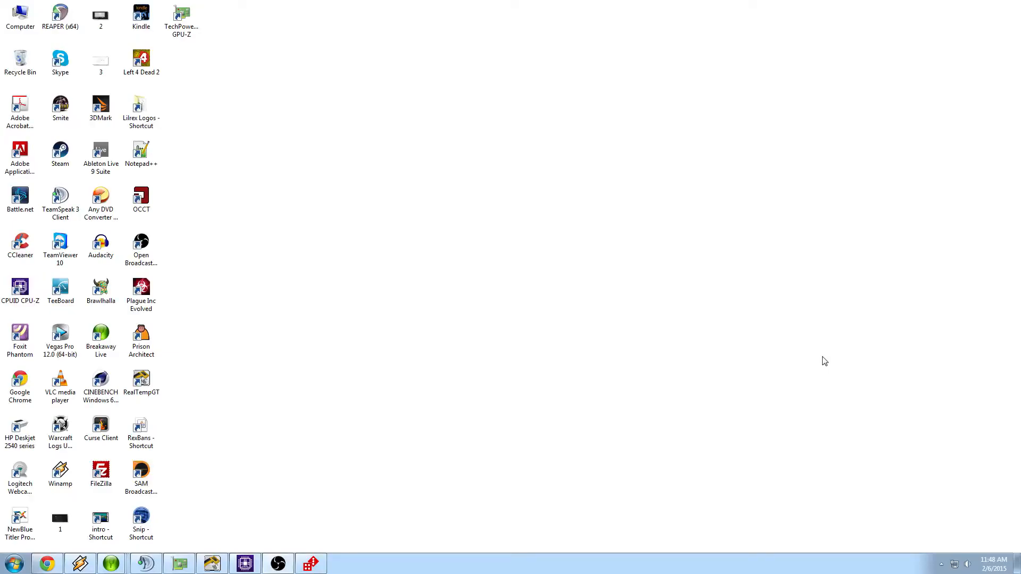
Step: Open Configure Multiplicity from the tray icon and show the KVM mode settings page
left_click(945, 563)
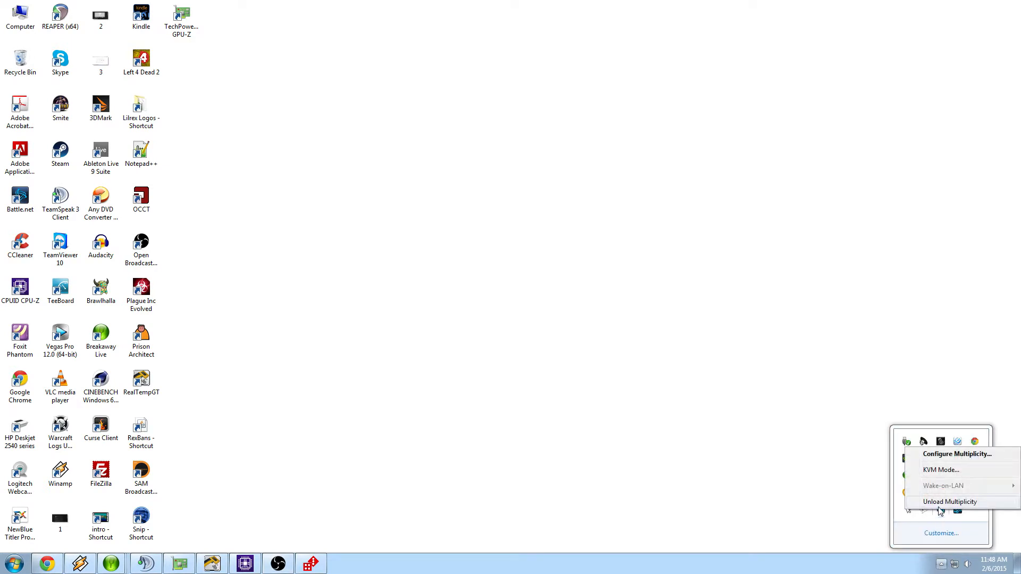
left_click(956, 454)
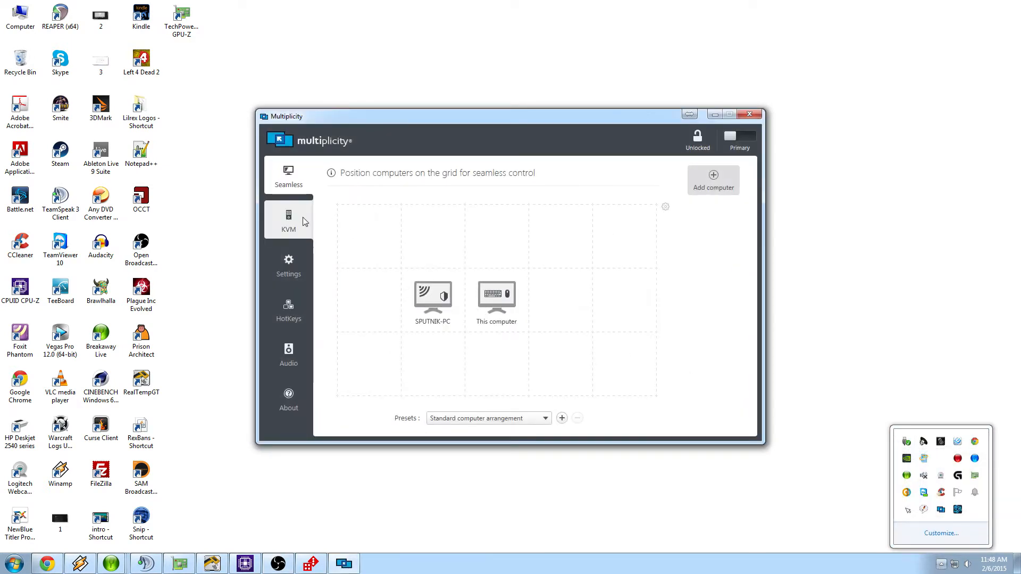
left_click(288, 219)
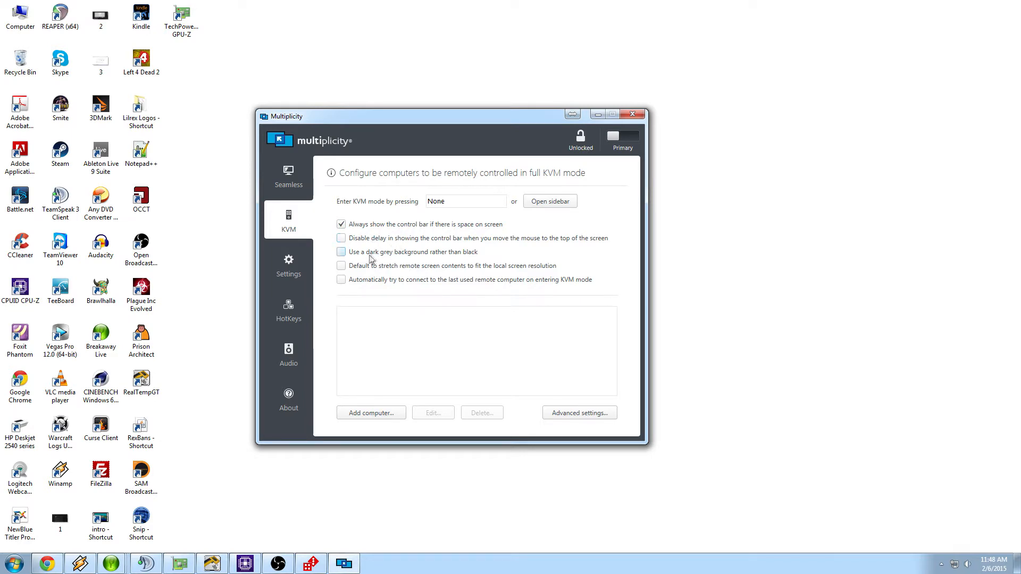
mouse_move(402, 278)
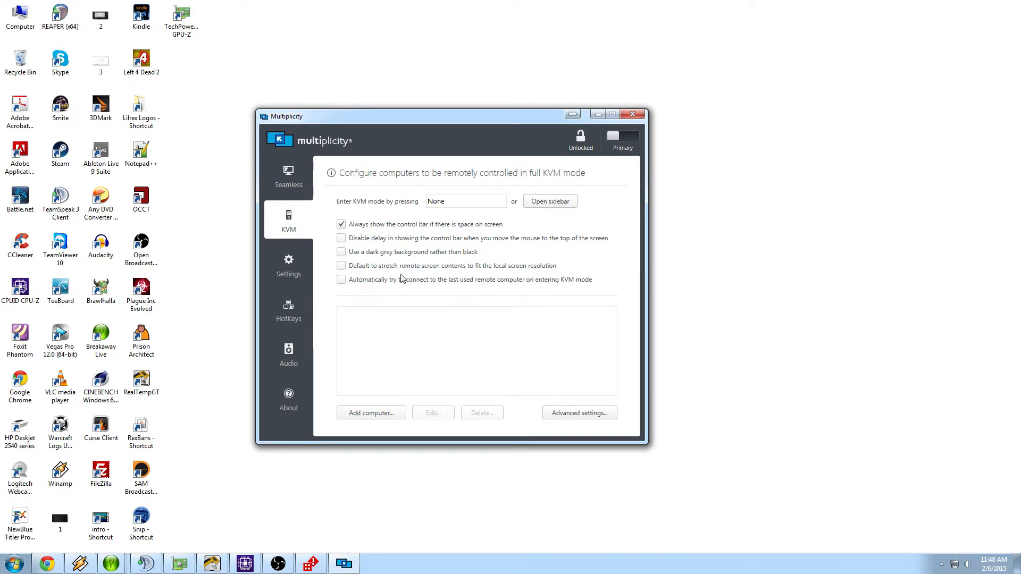
left_click(340, 266)
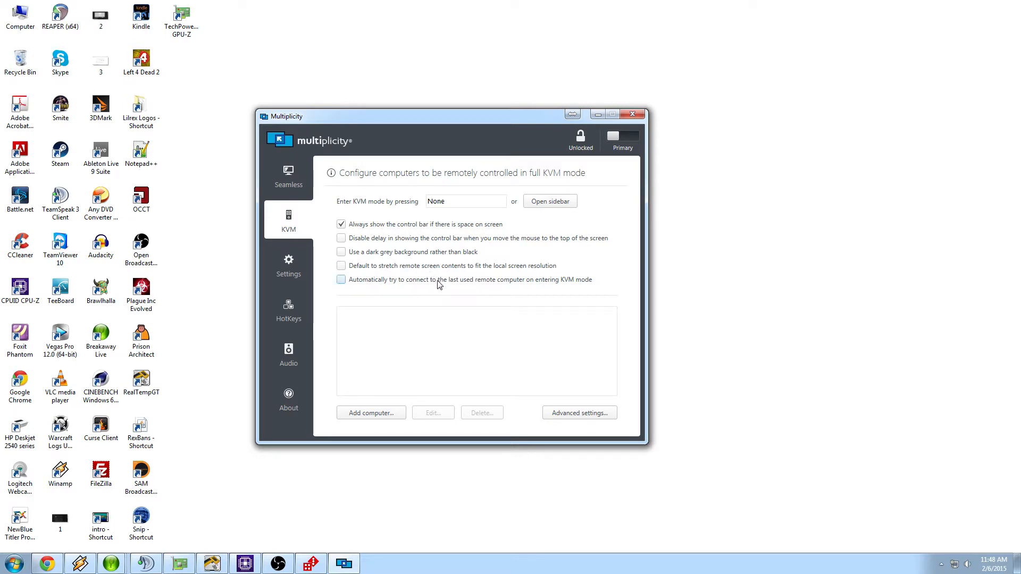
mouse_move(479, 296)
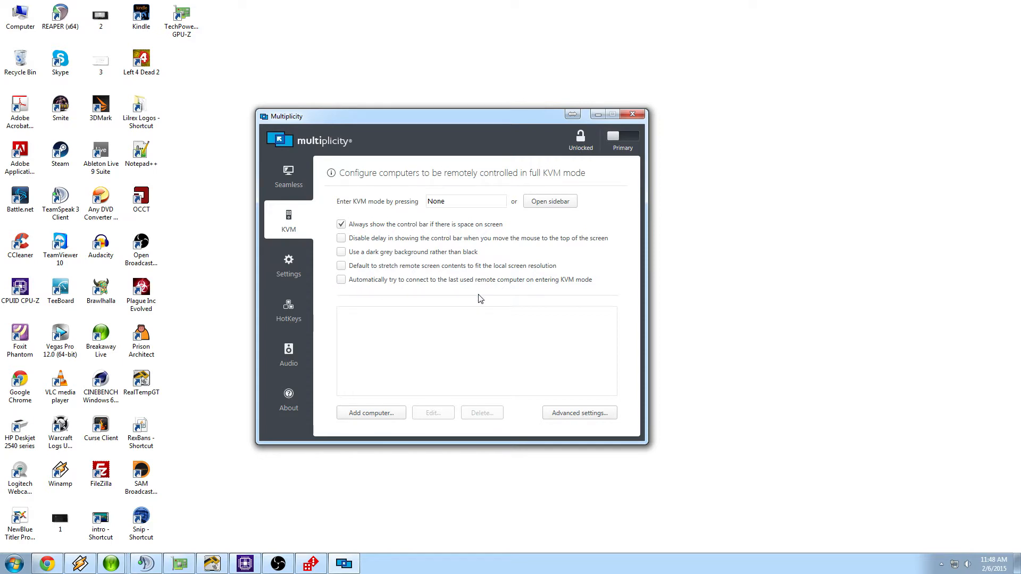
mouse_move(410, 375)
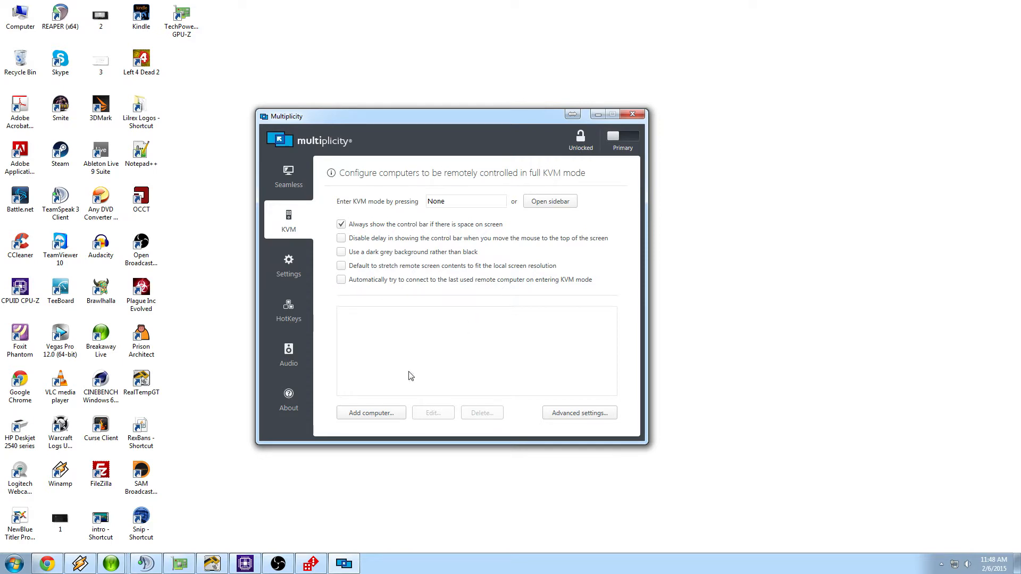
mouse_move(393, 399)
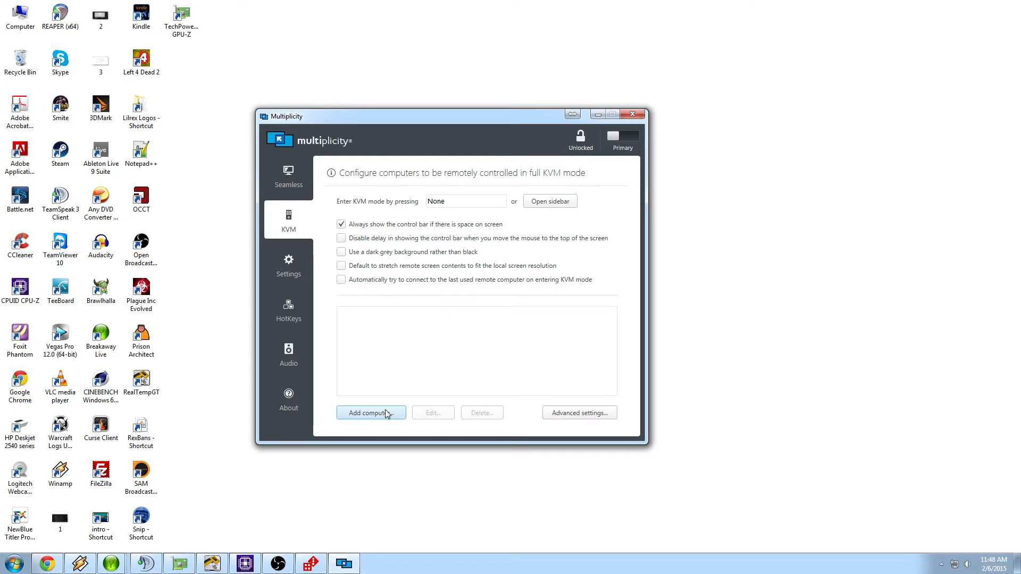
Step: Add SPUTNIK-PC from the discovered computers and save its passcode for KVM control
left_click(370, 413)
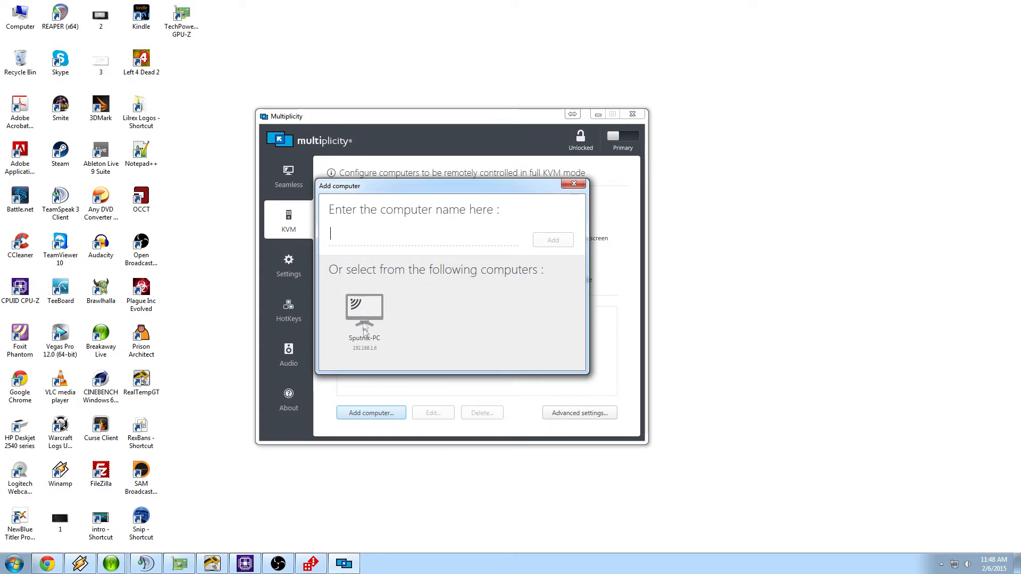
left_click(364, 308)
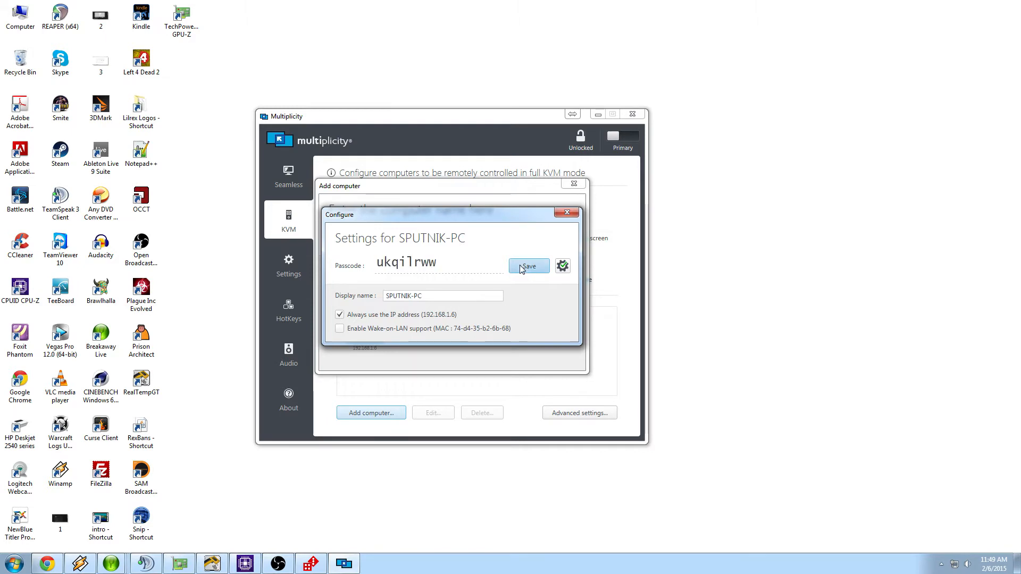
left_click(529, 266)
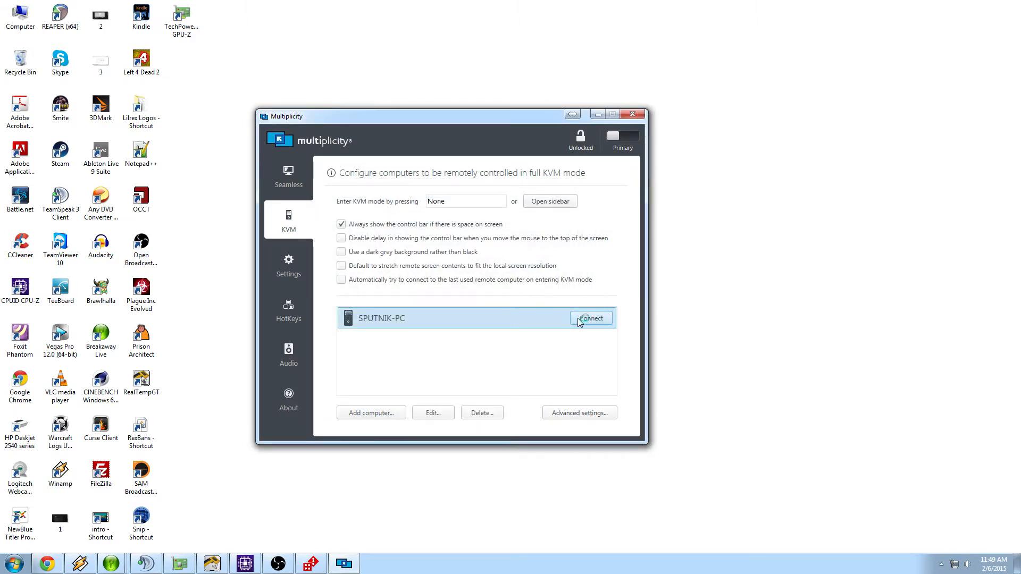
Step: Connect to SPUTNIK-PC so its desktop fills the primary's screen
left_click(592, 318)
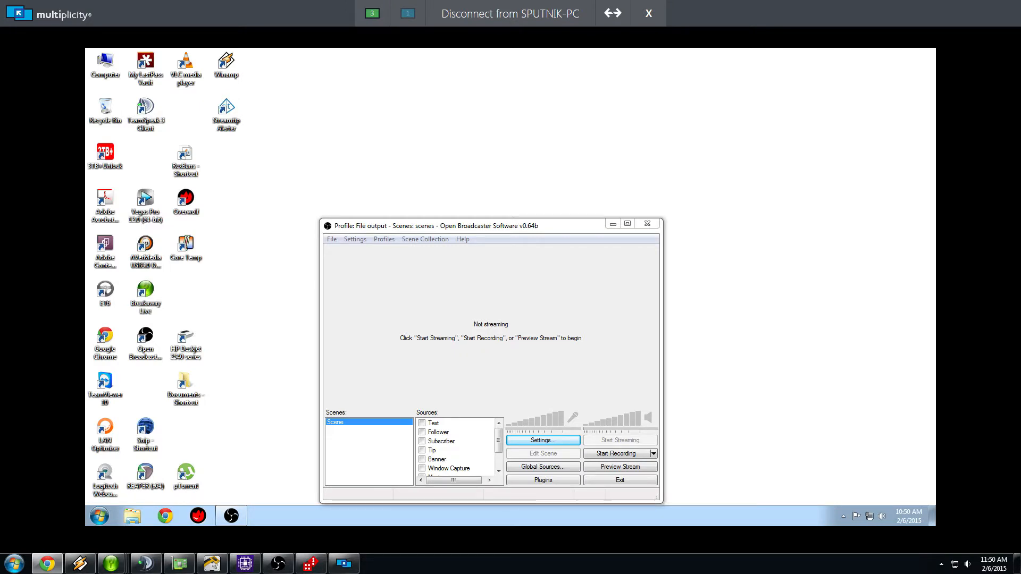
mouse_move(492, 81)
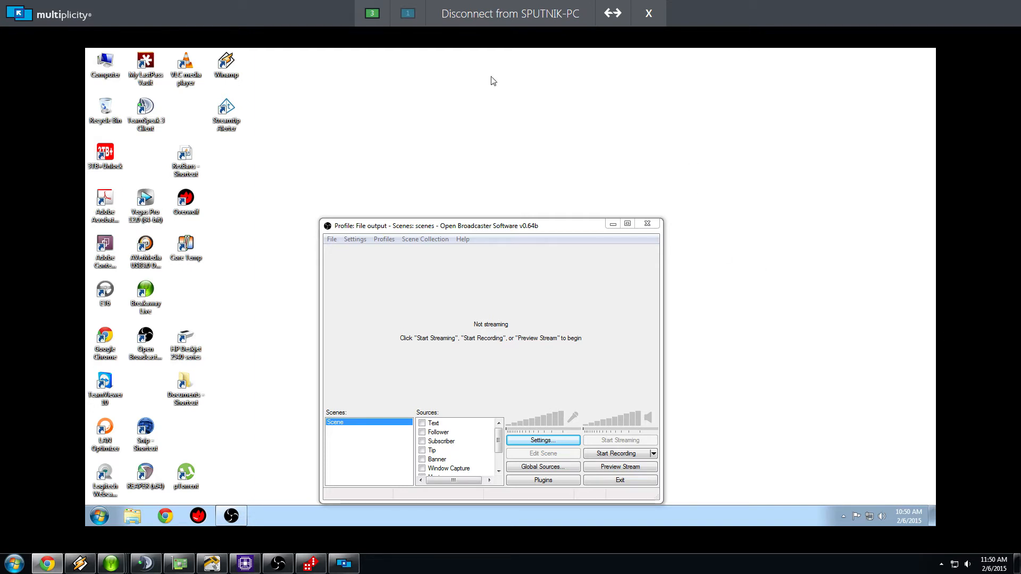
mouse_move(373, 15)
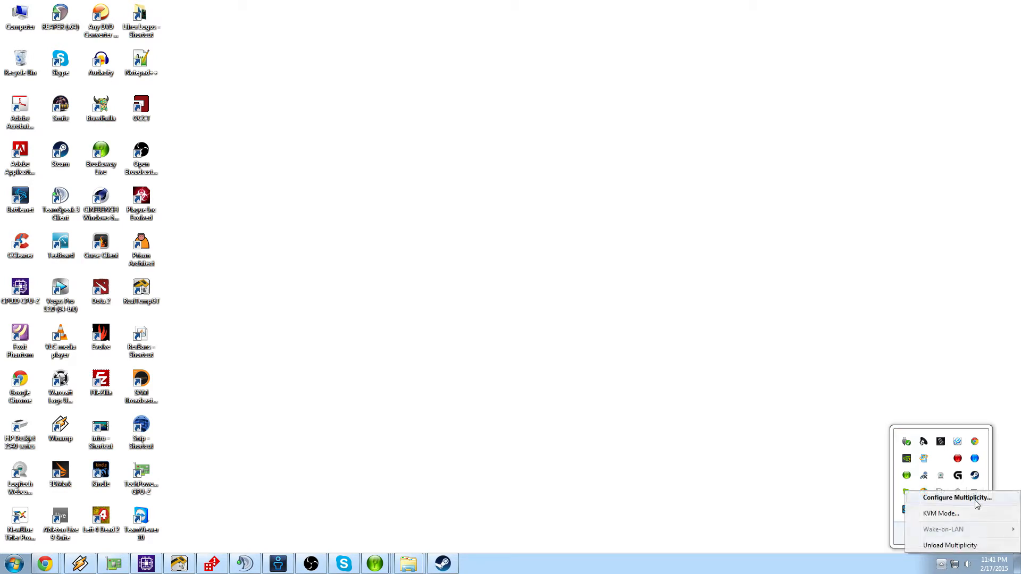
left_click(957, 498)
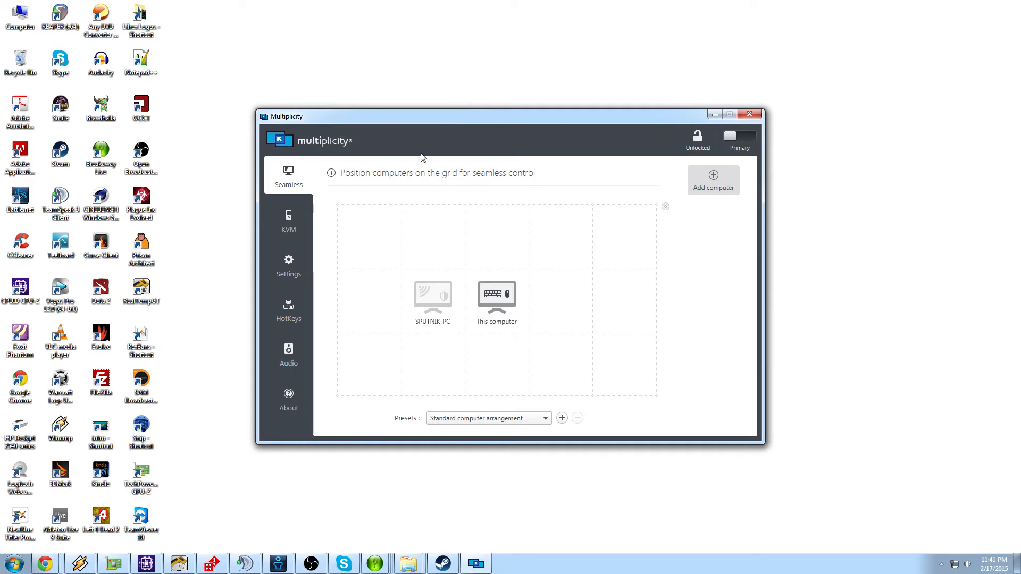
mouse_move(655, 299)
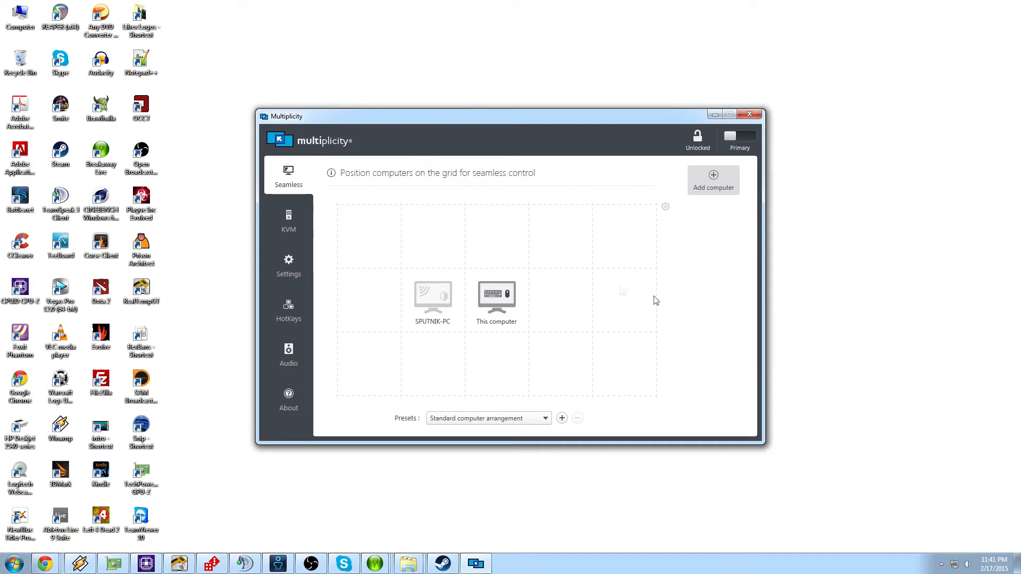
mouse_move(5, 144)
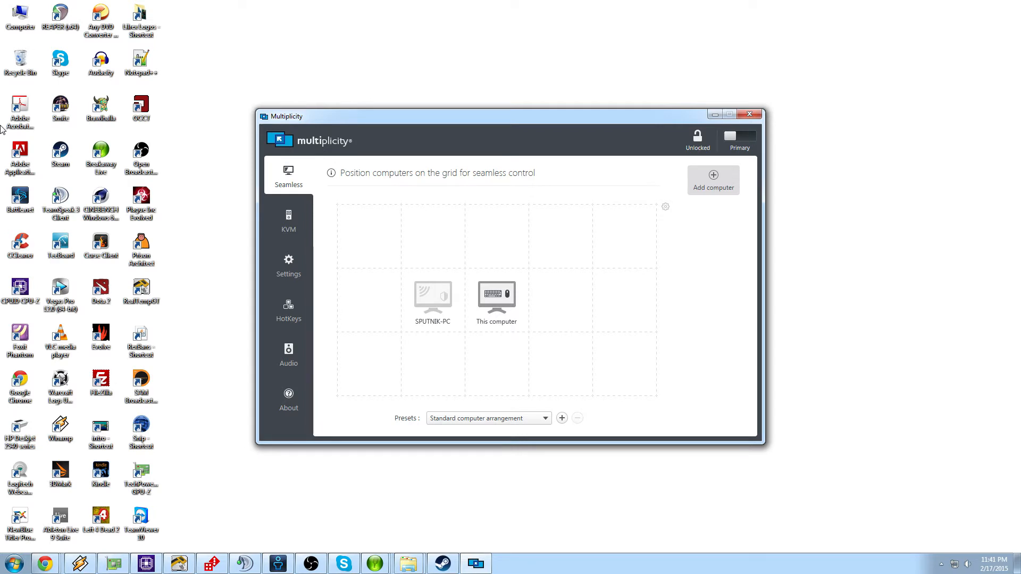
mouse_move(672, 340)
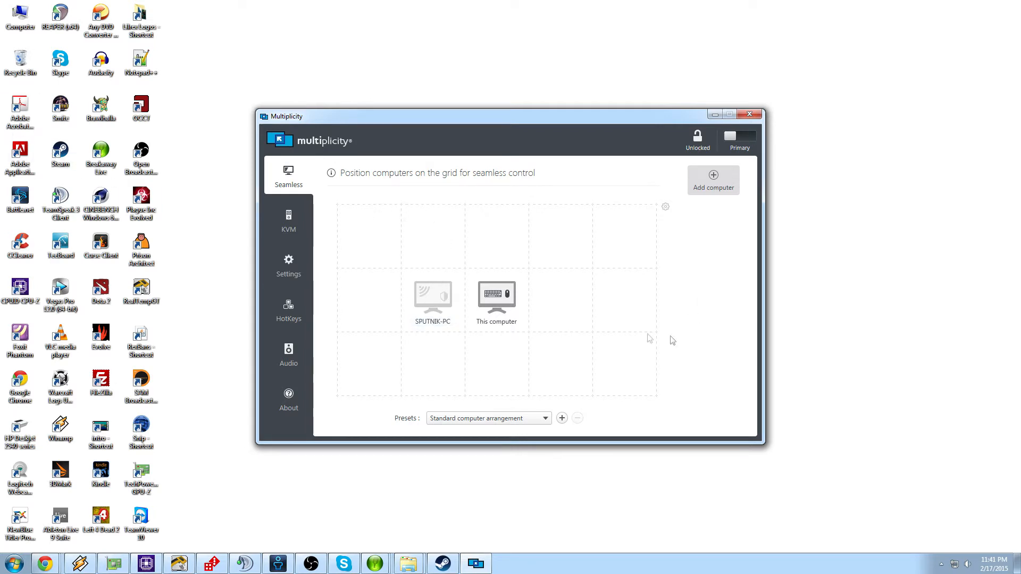
left_click_drag(432, 301, 496, 234)
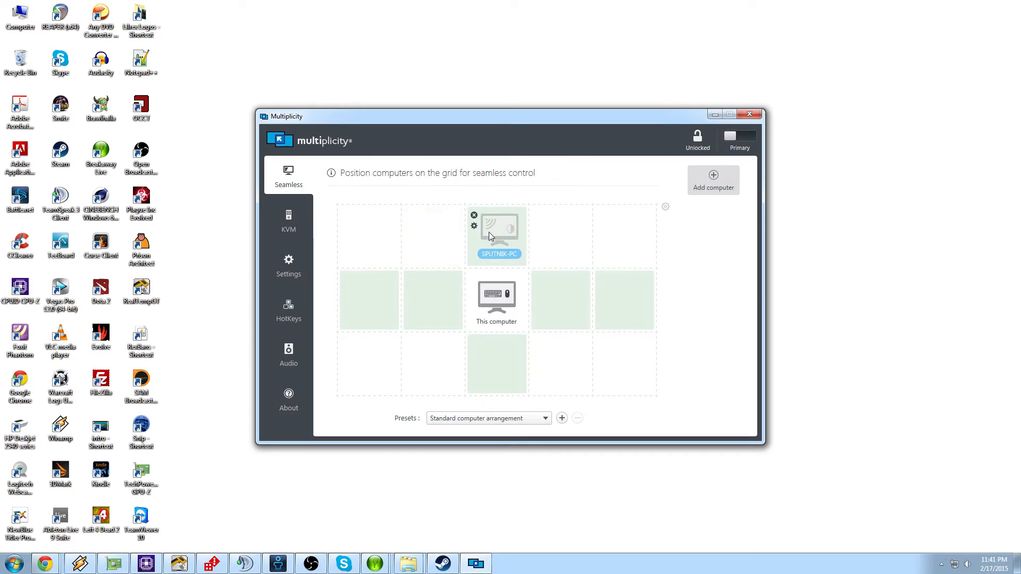
left_click_drag(498, 234, 432, 300)
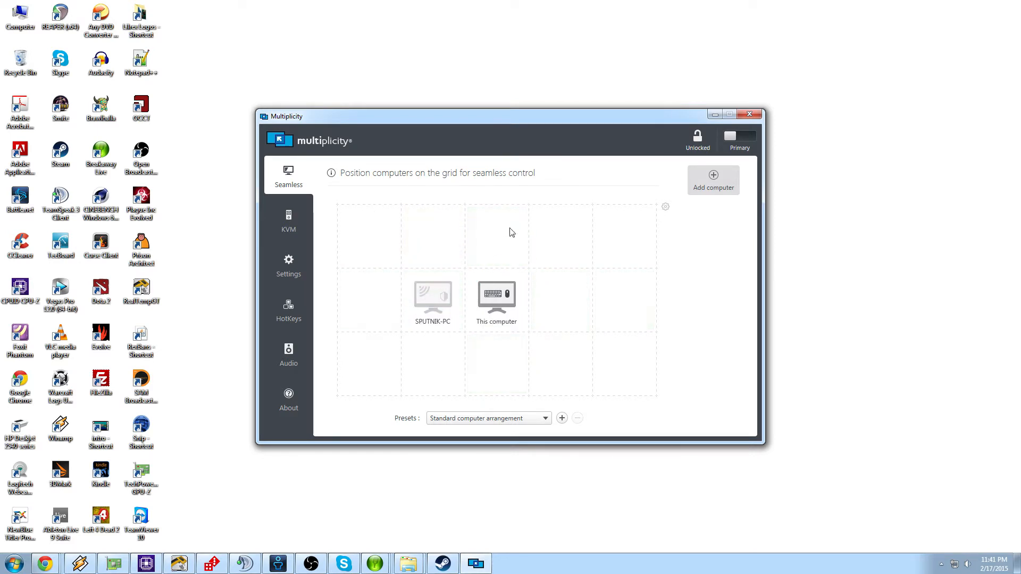
mouse_move(565, 318)
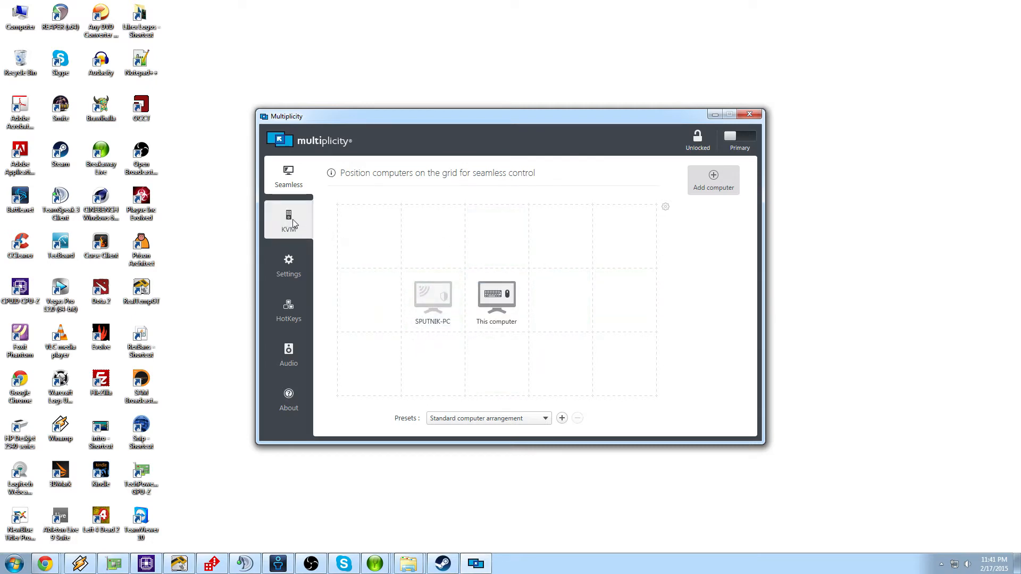
Step: Show the KVM settings page listing SPUTNIK-PC ready to connect
left_click(288, 219)
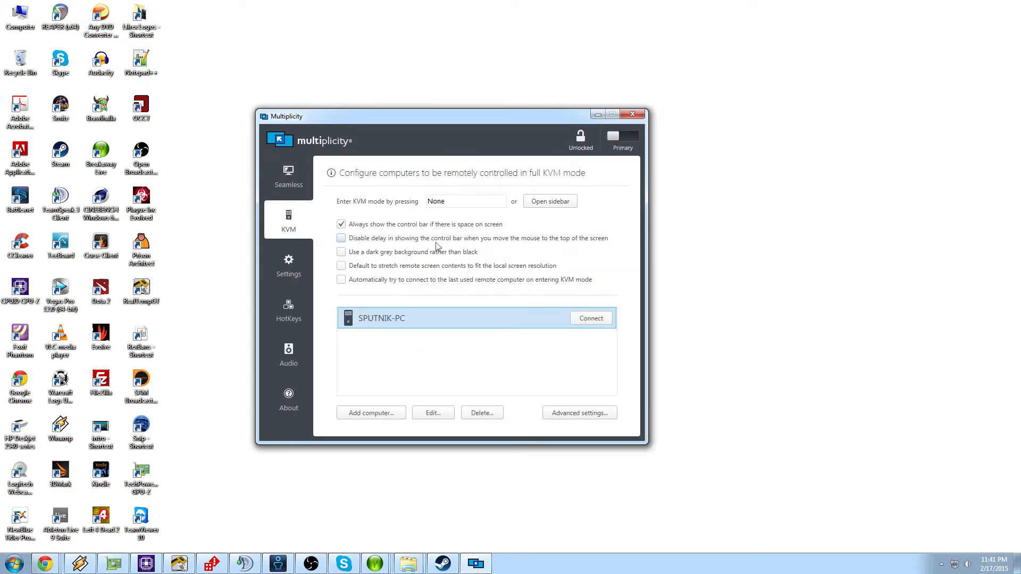
mouse_move(555, 237)
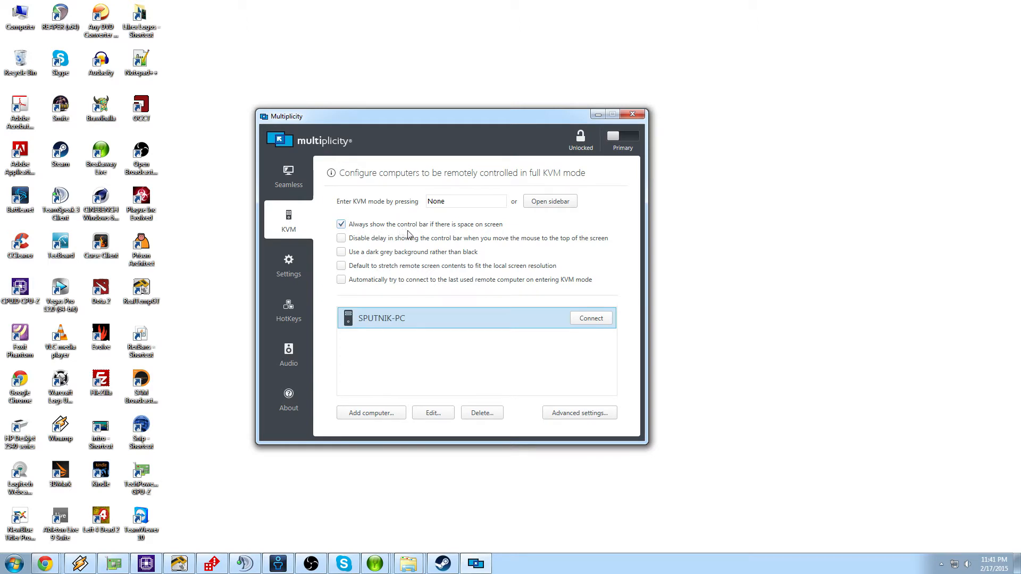
mouse_move(851, 50)
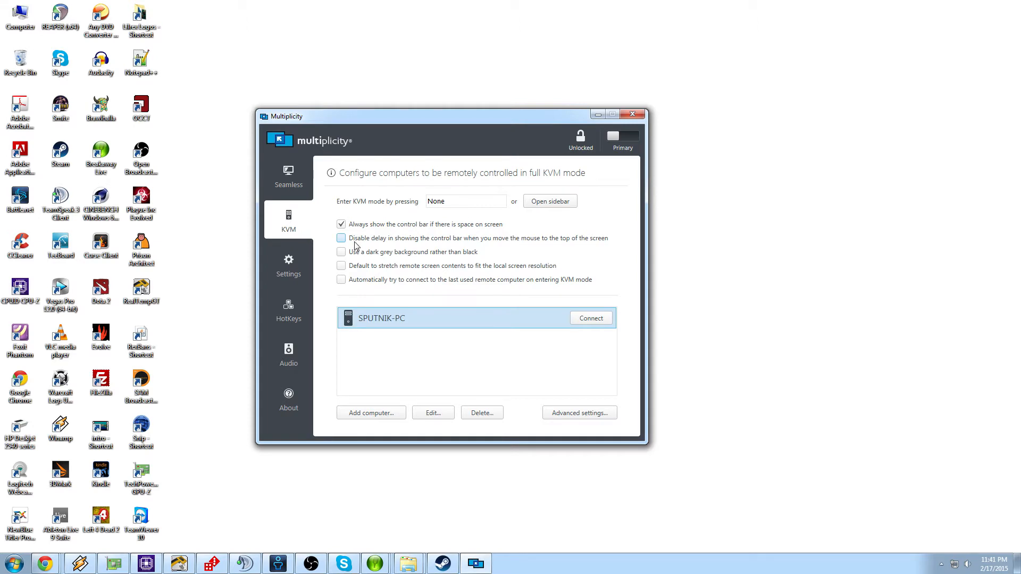
mouse_move(419, 247)
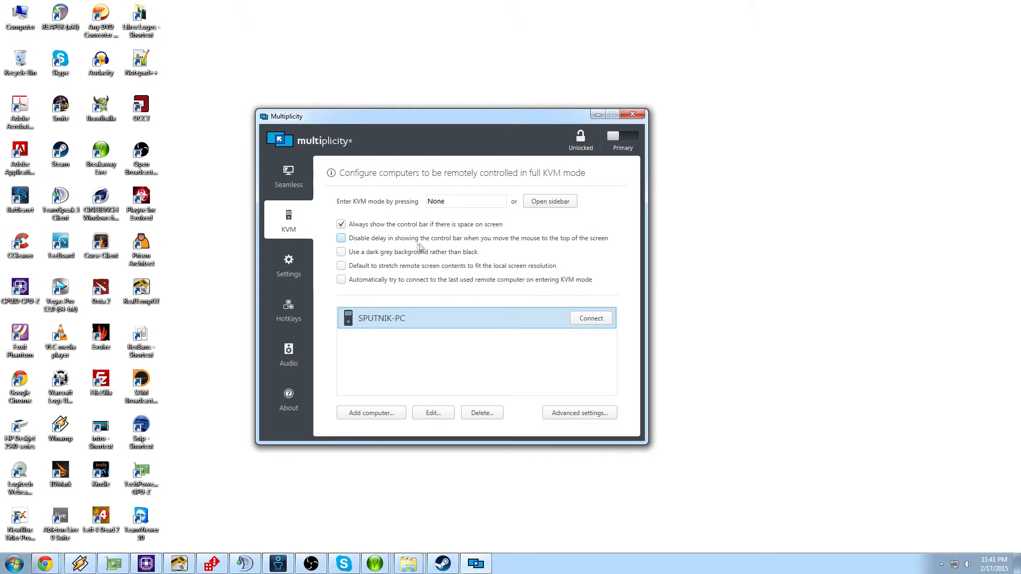
mouse_move(473, 247)
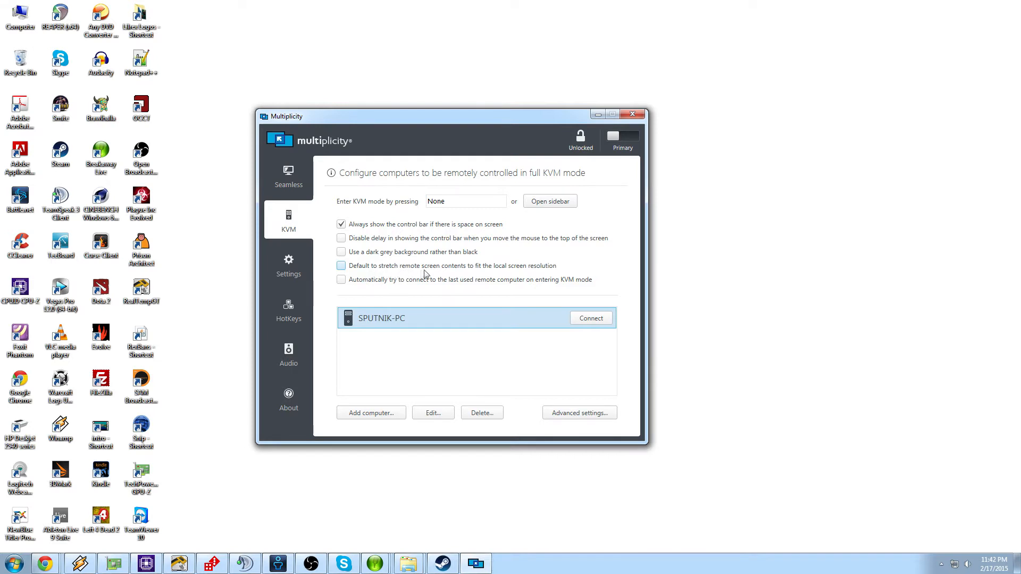
mouse_move(523, 279)
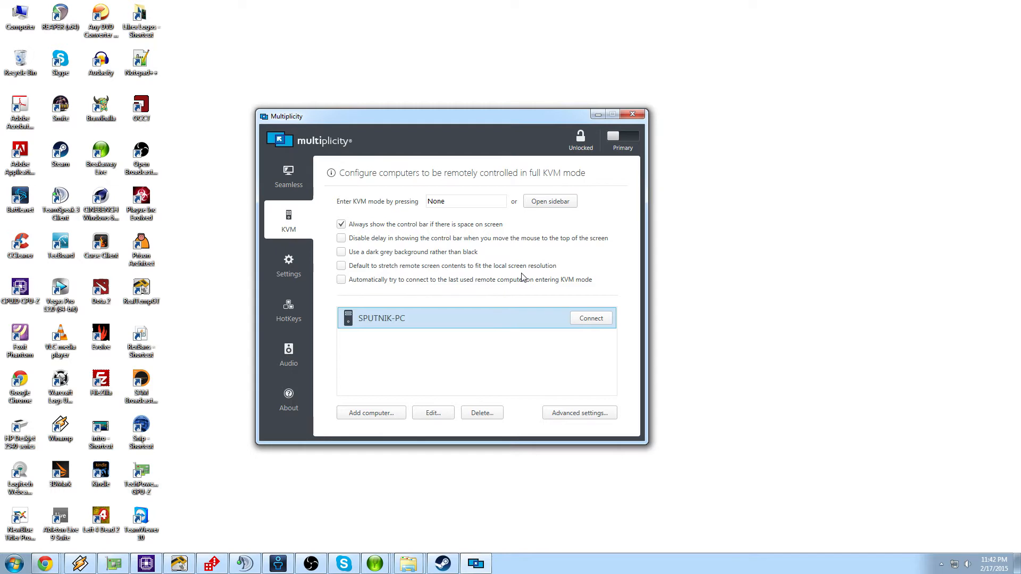
mouse_move(481, 295)
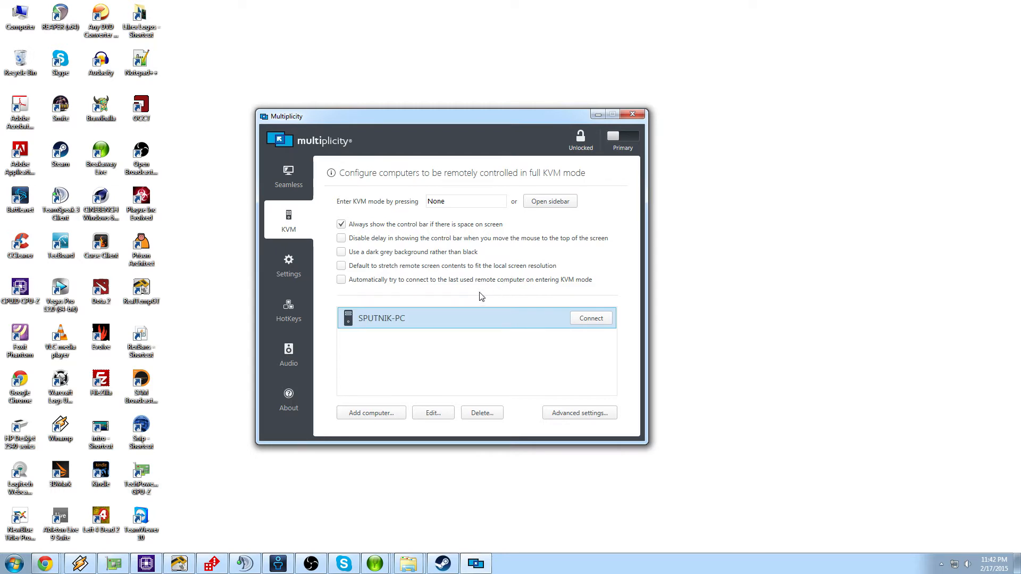
mouse_move(465, 362)
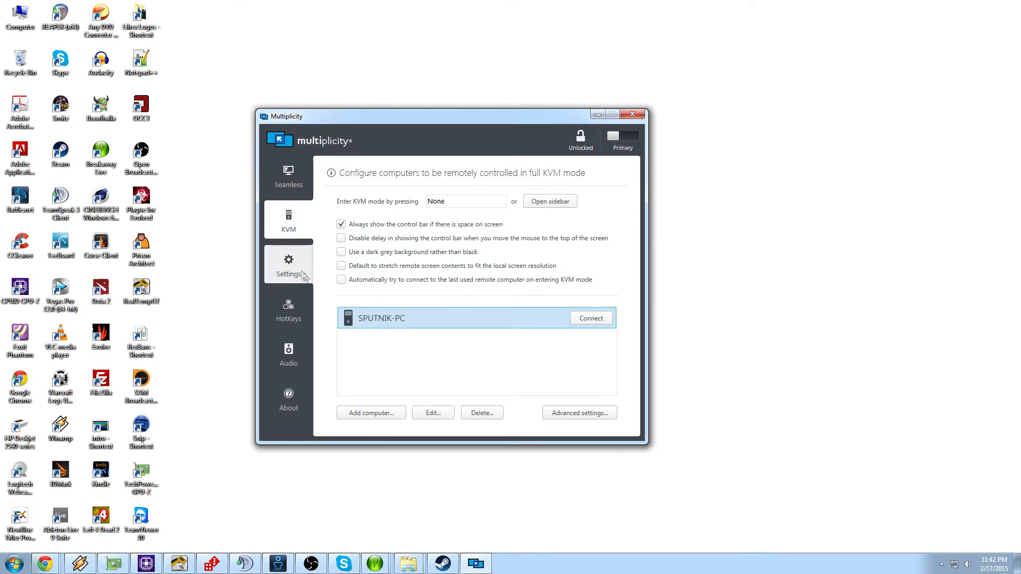
Step: Show the Settings page with clipboard sharing, locking and tray options
left_click(288, 265)
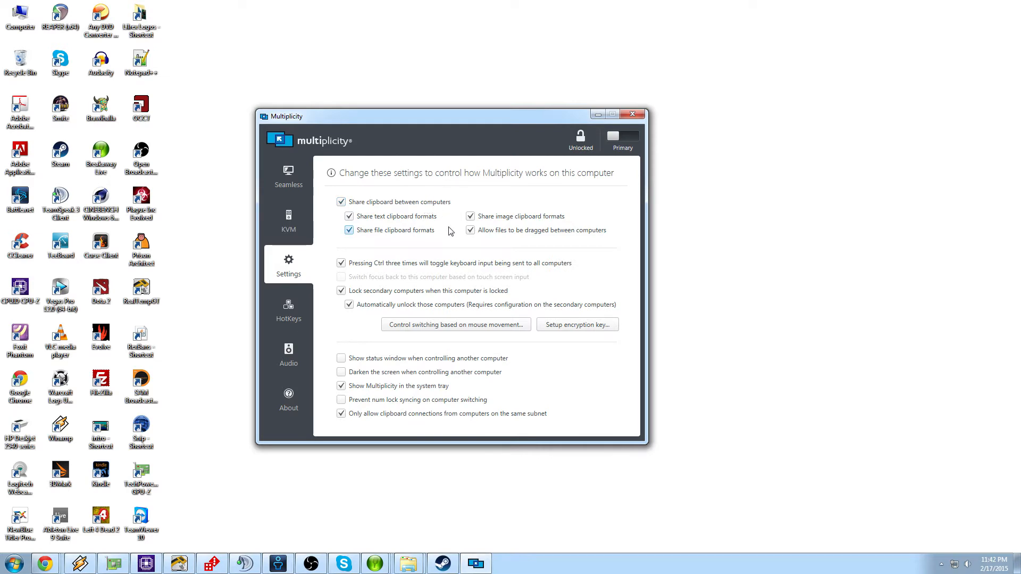
mouse_move(453, 231)
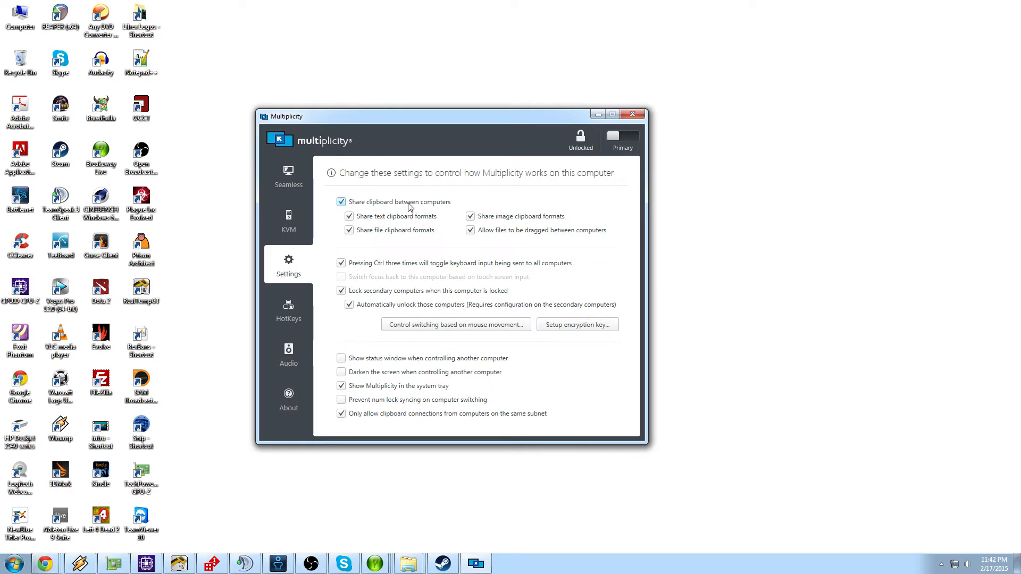
mouse_move(417, 209)
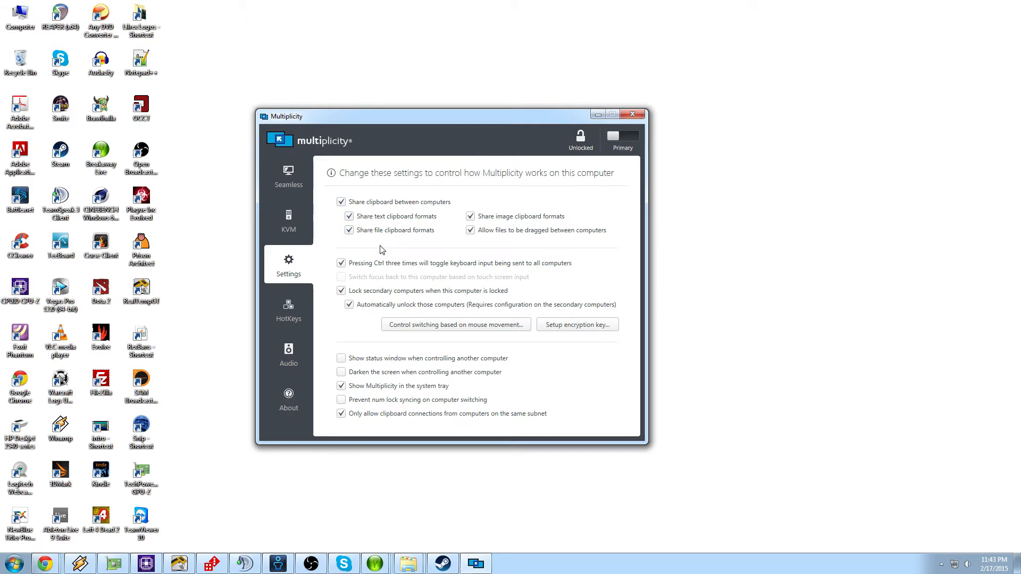
mouse_move(504, 243)
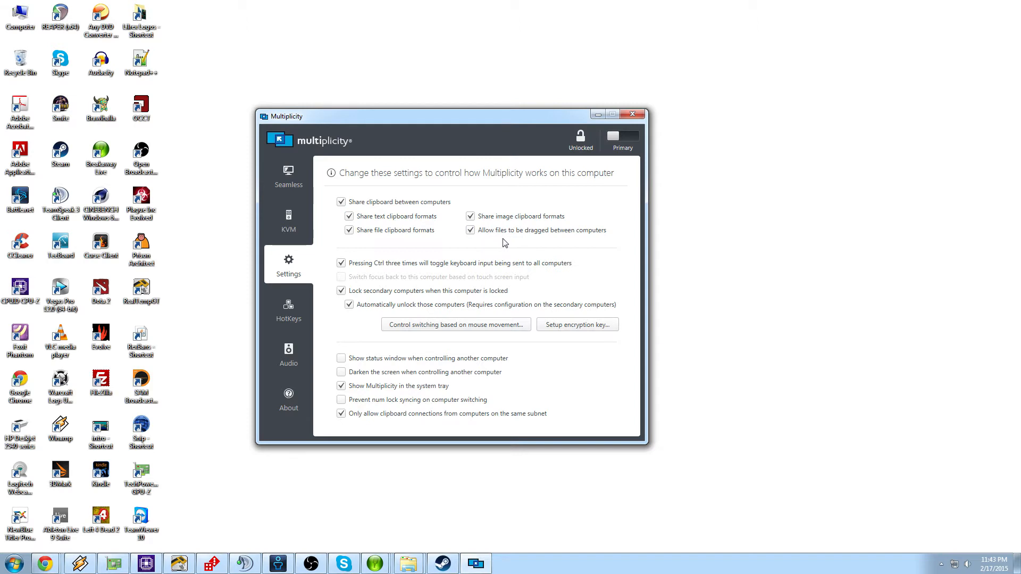
mouse_move(557, 241)
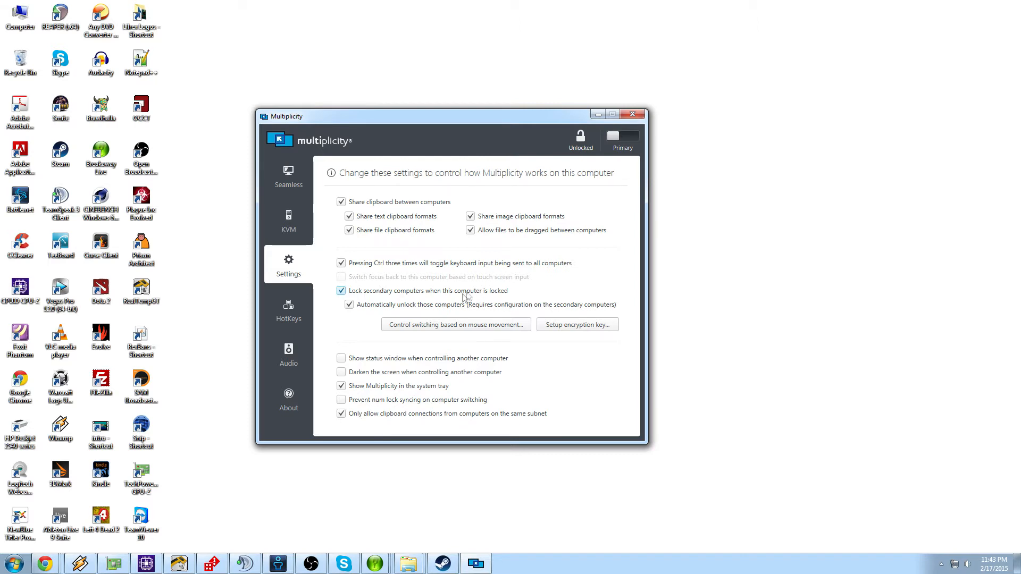
mouse_move(487, 298)
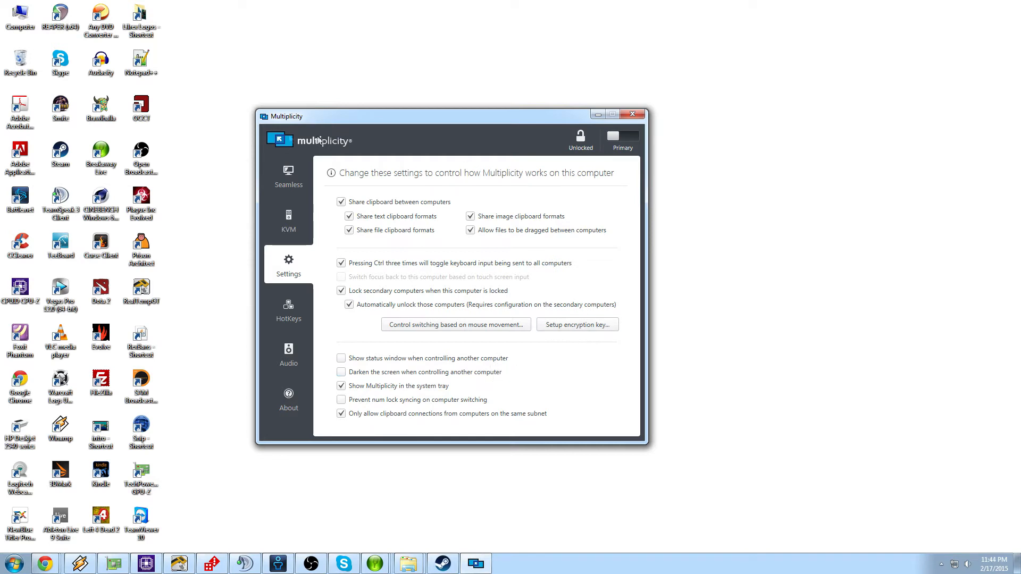
mouse_move(4, 162)
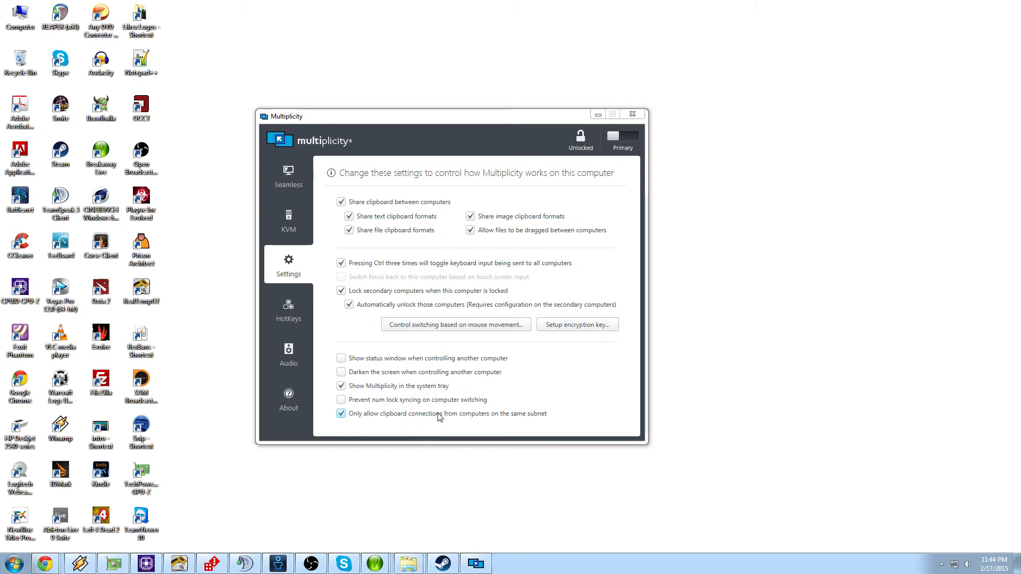
mouse_move(477, 419)
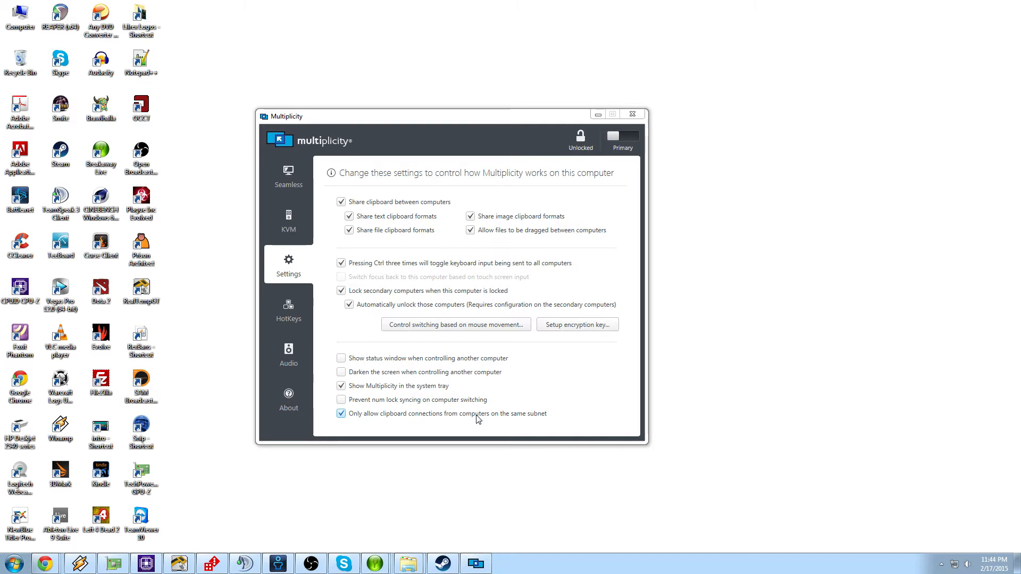
mouse_move(306, 312)
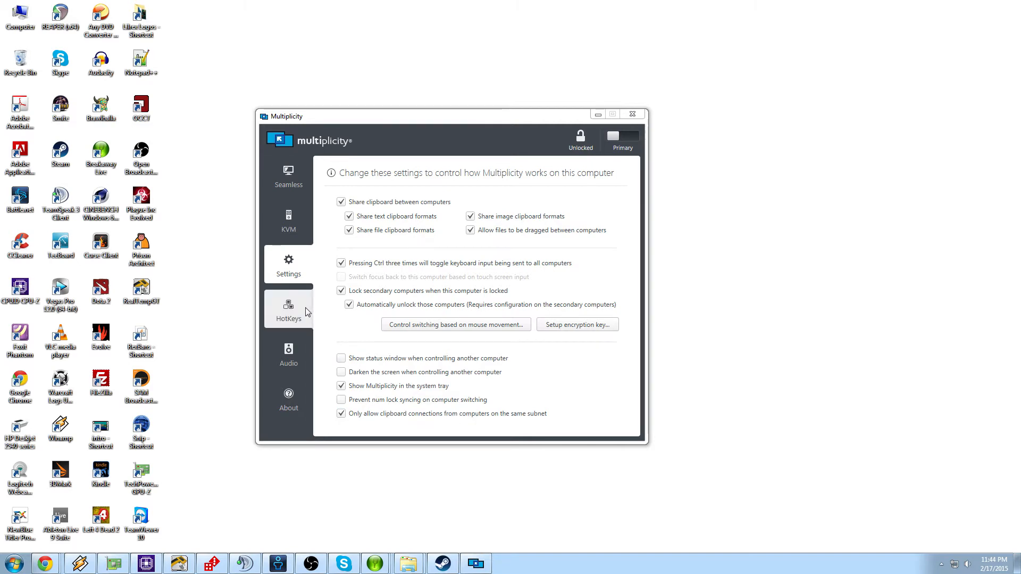
Step: Show the HotKeys page with its empty computer-hotkey table
left_click(289, 309)
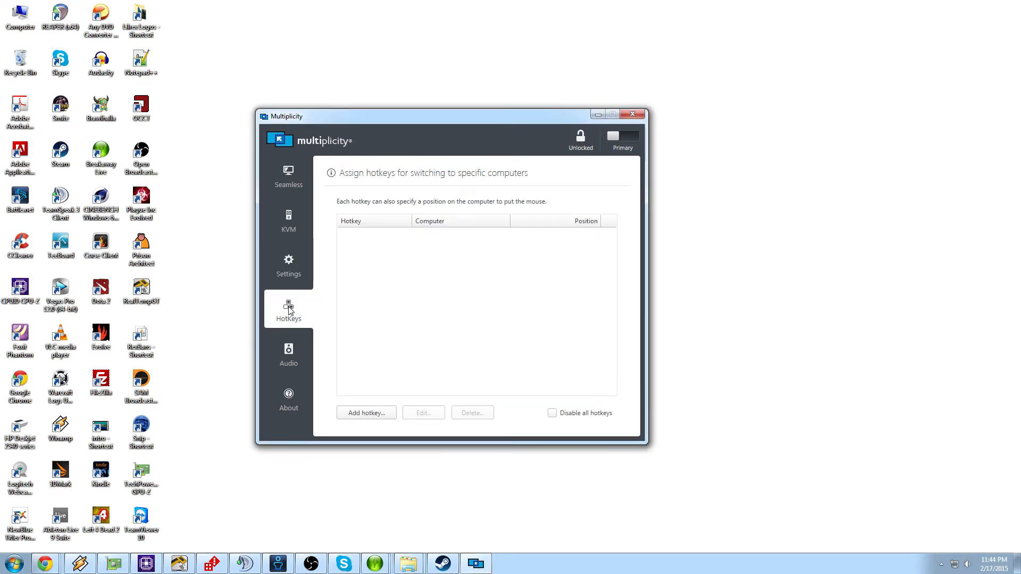
Step: Start a new hotkey, cancel it unsaved, and switch to the Audio sharing page
left_click(366, 413)
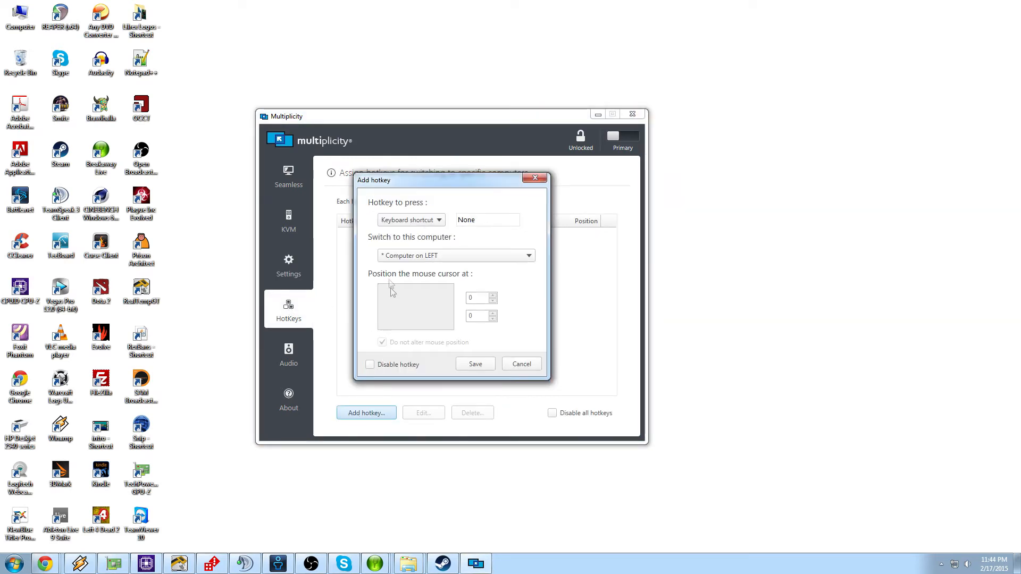
mouse_move(436, 233)
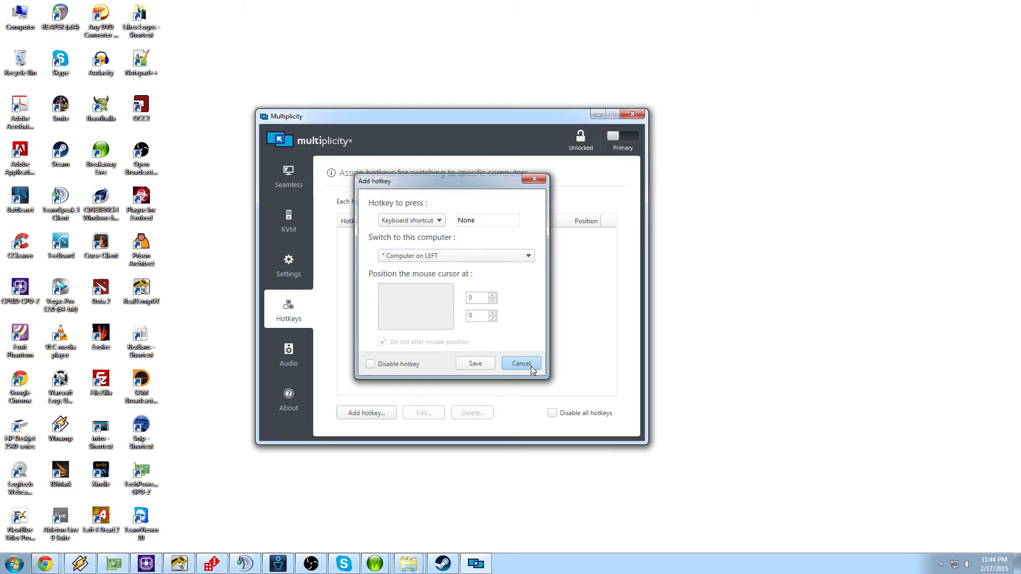
left_click(521, 363)
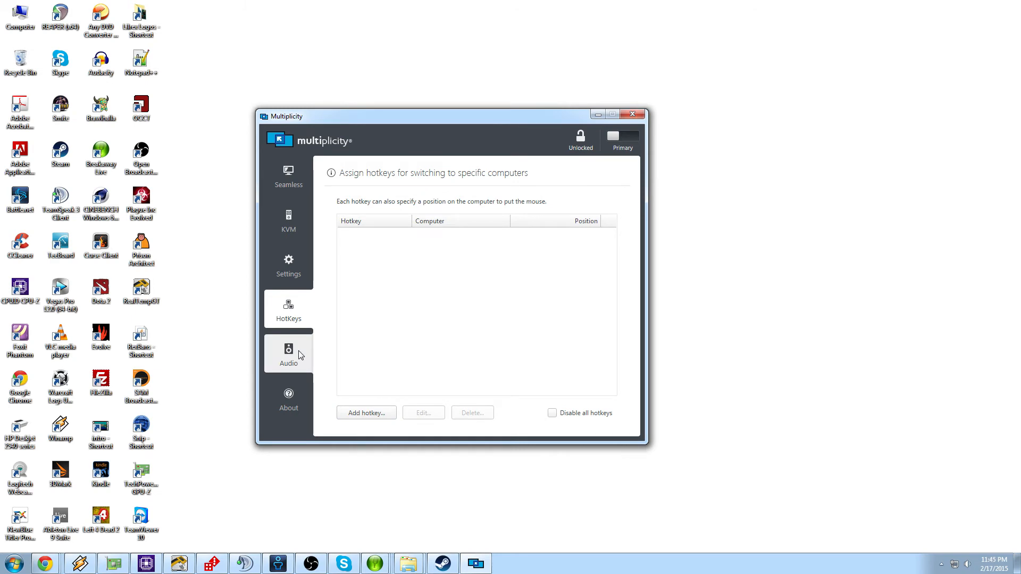
left_click(288, 355)
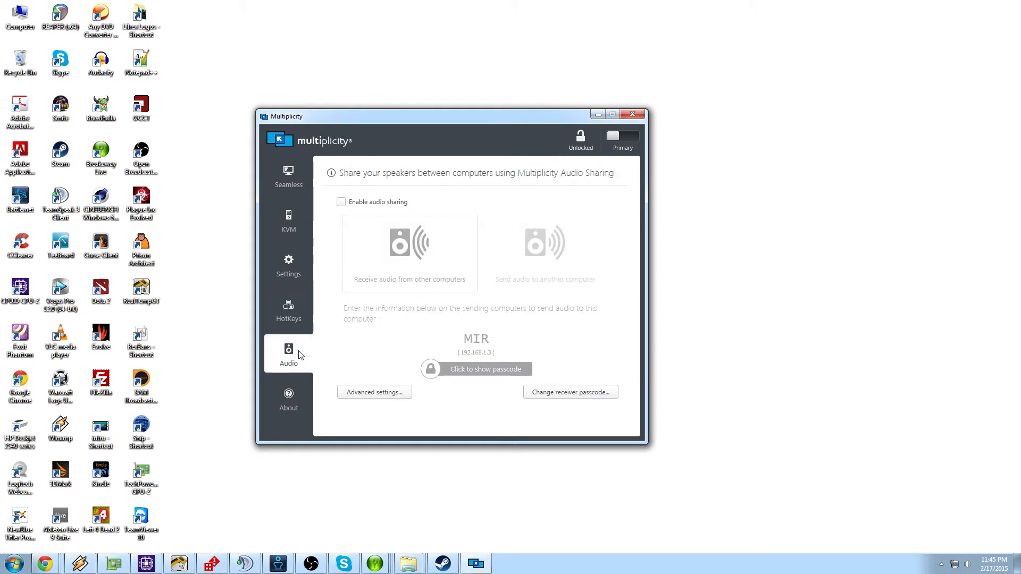
mouse_move(384, 279)
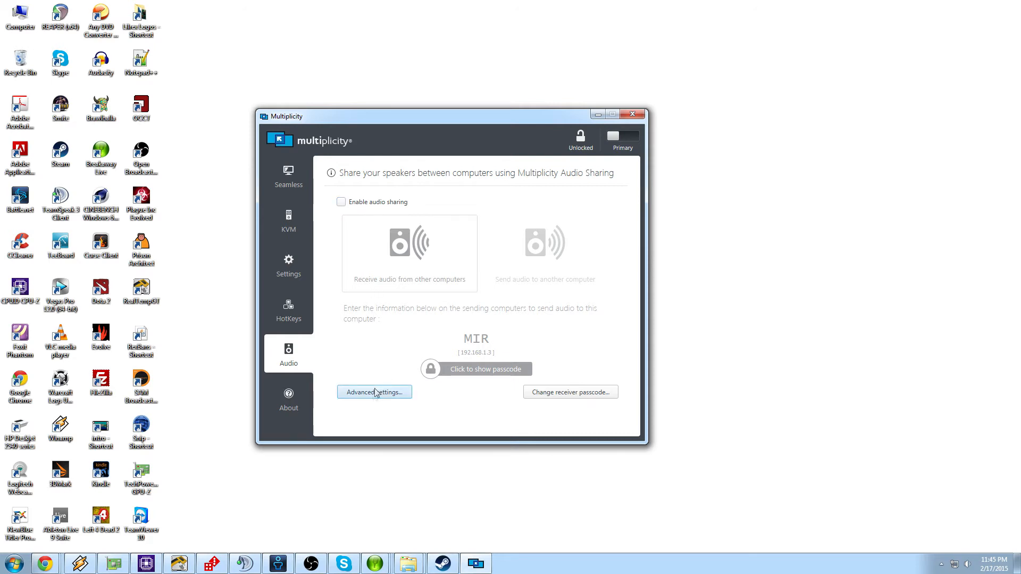
Step: In Advanced audio settings, tick 'Only receive audio from computers on the same subnet'; toggle the tray icon off and back on
left_click(374, 391)
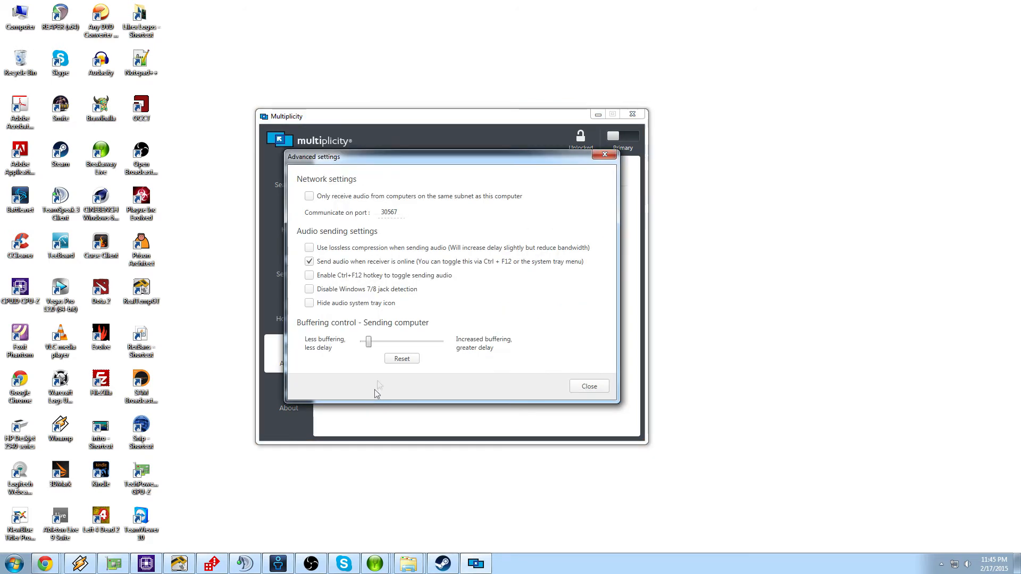
mouse_move(449, 207)
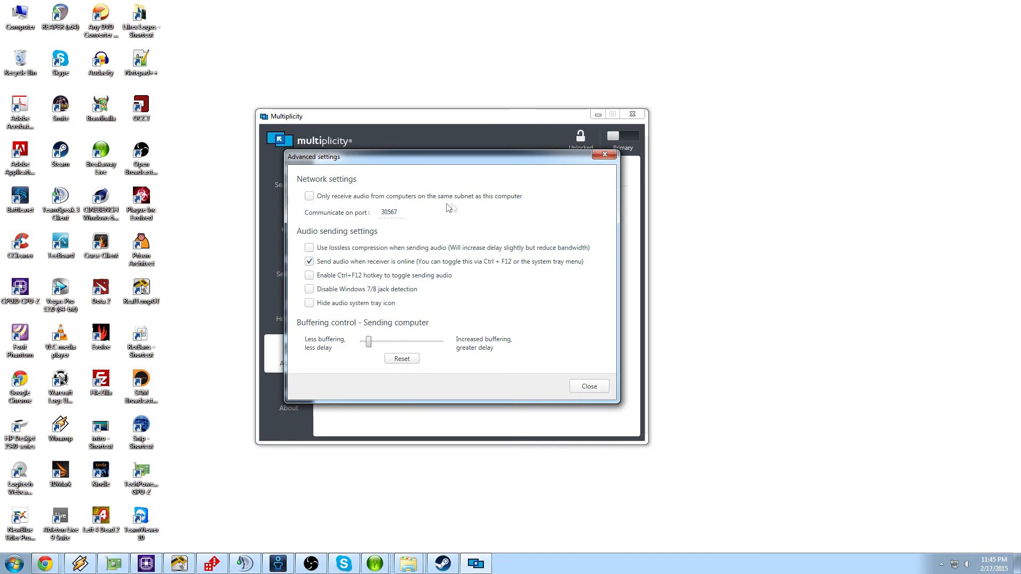
left_click(308, 196)
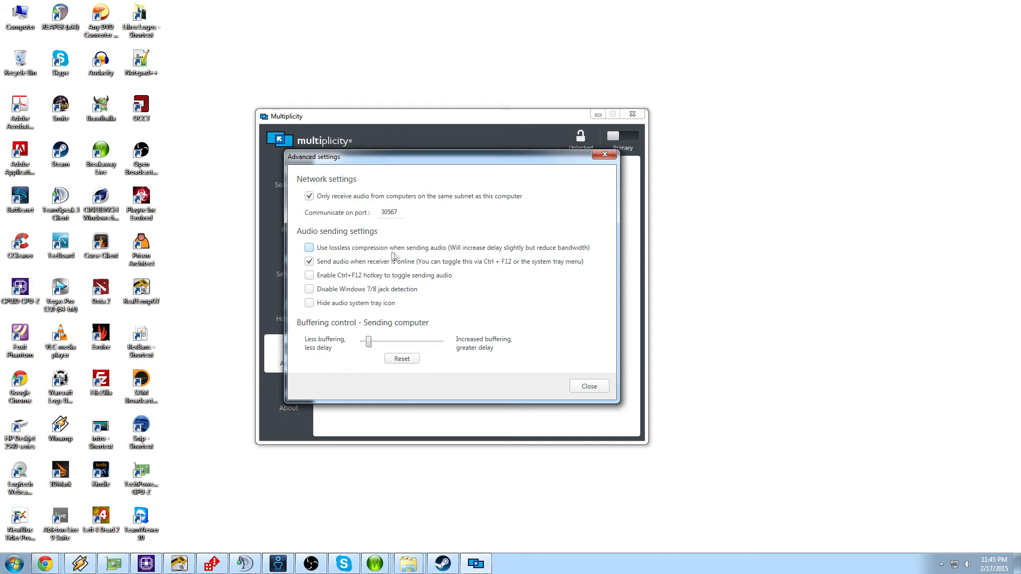
mouse_move(422, 253)
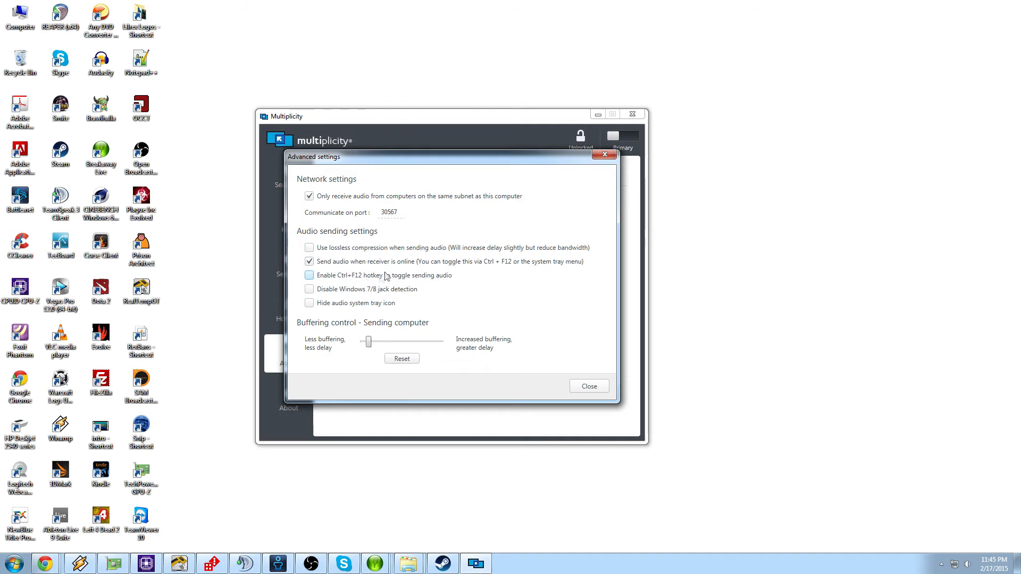
mouse_move(335, 282)
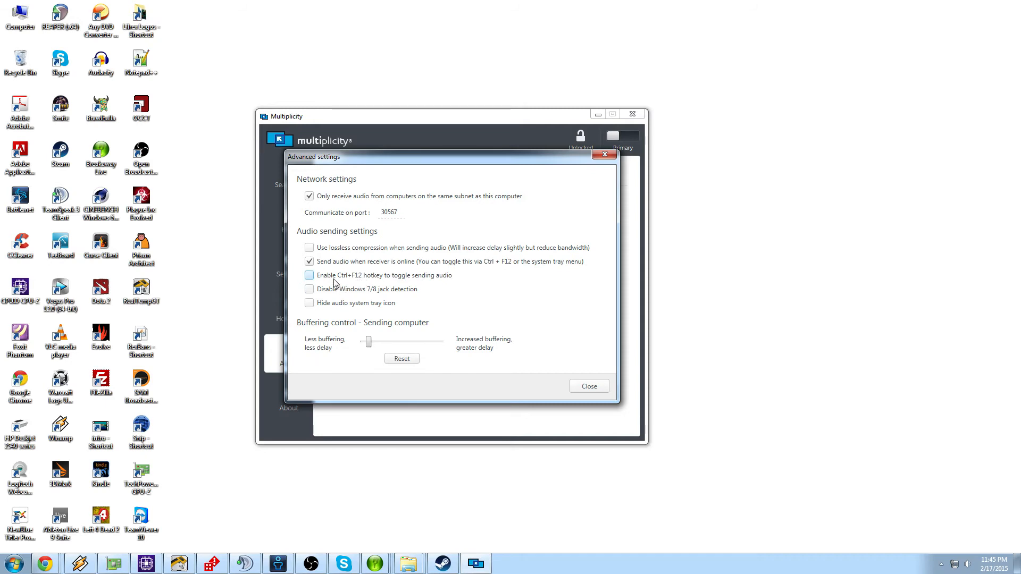
mouse_move(409, 287)
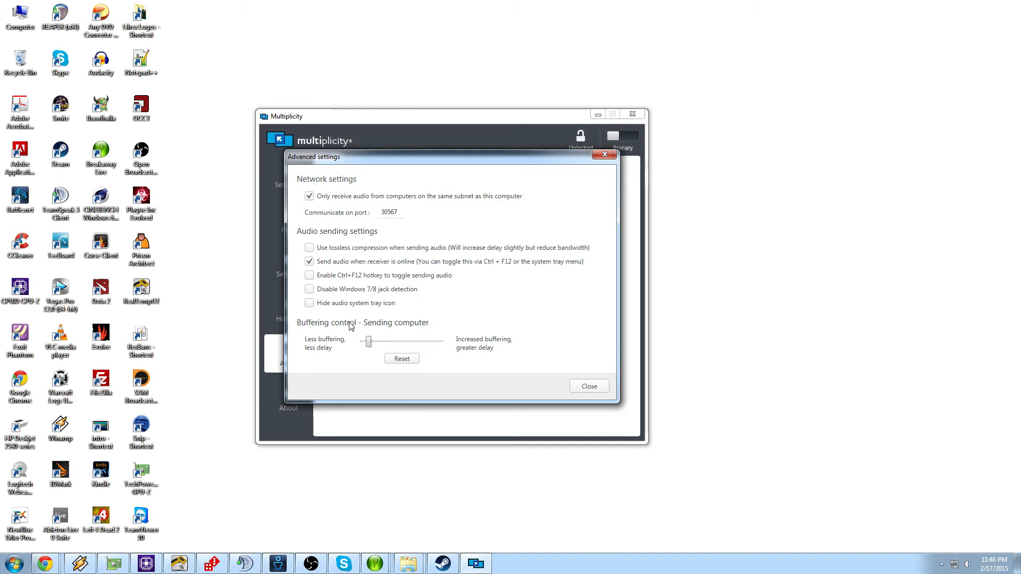
mouse_move(374, 312)
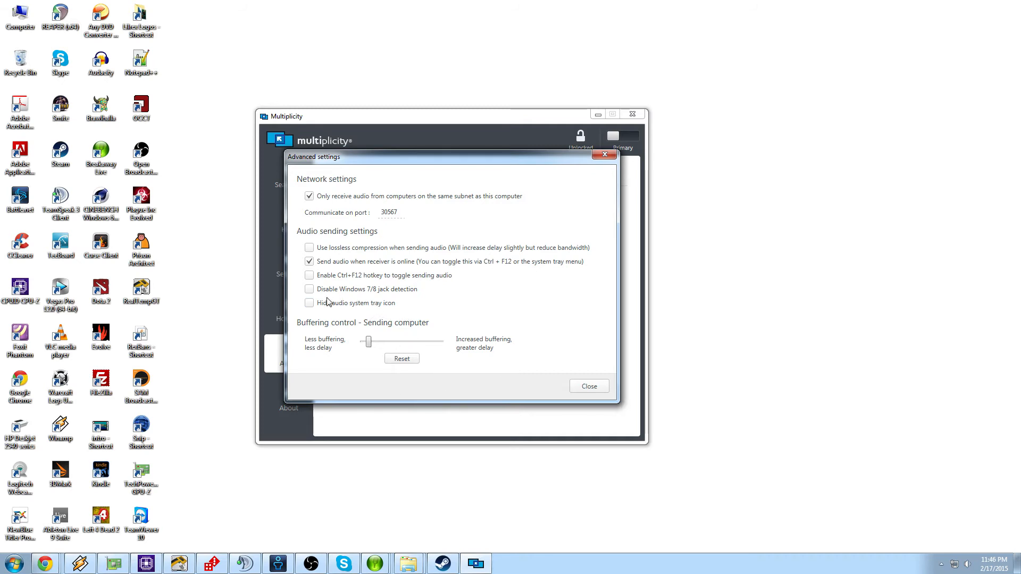
left_click(308, 304)
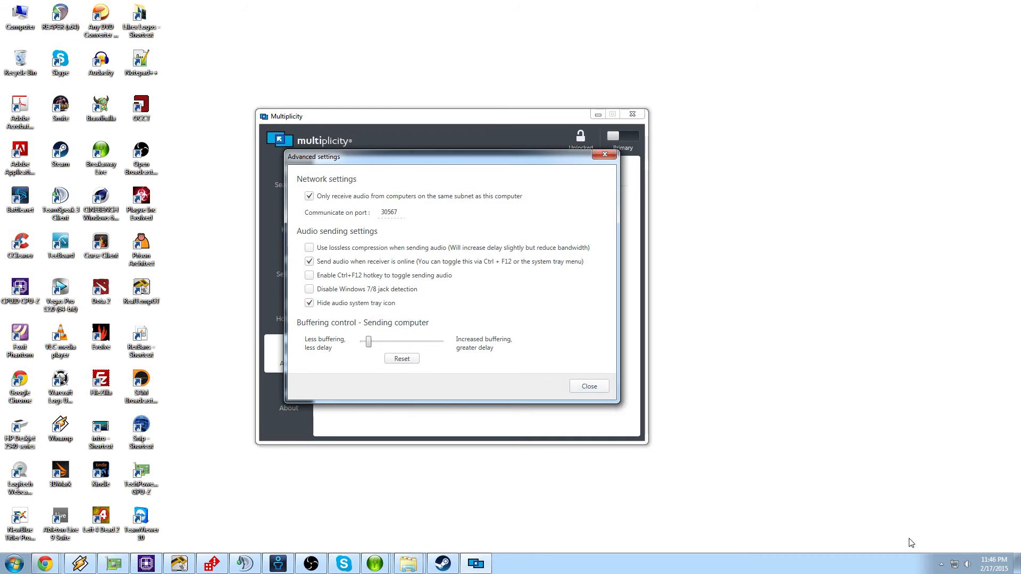
left_click(308, 303)
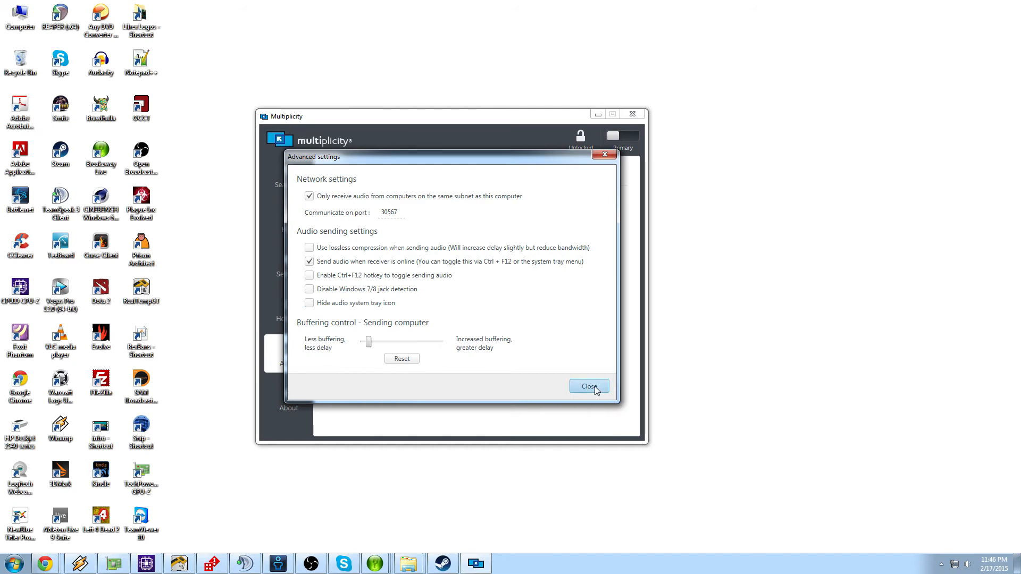
Step: Close Advanced settings and show the About page with version 3.2 KVM Pro license details
left_click(590, 386)
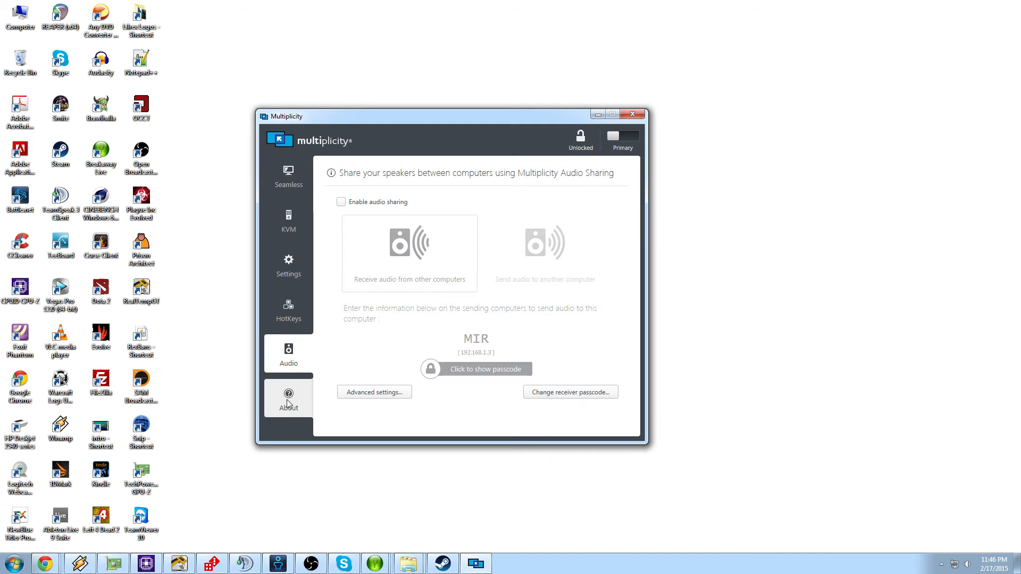
left_click(288, 397)
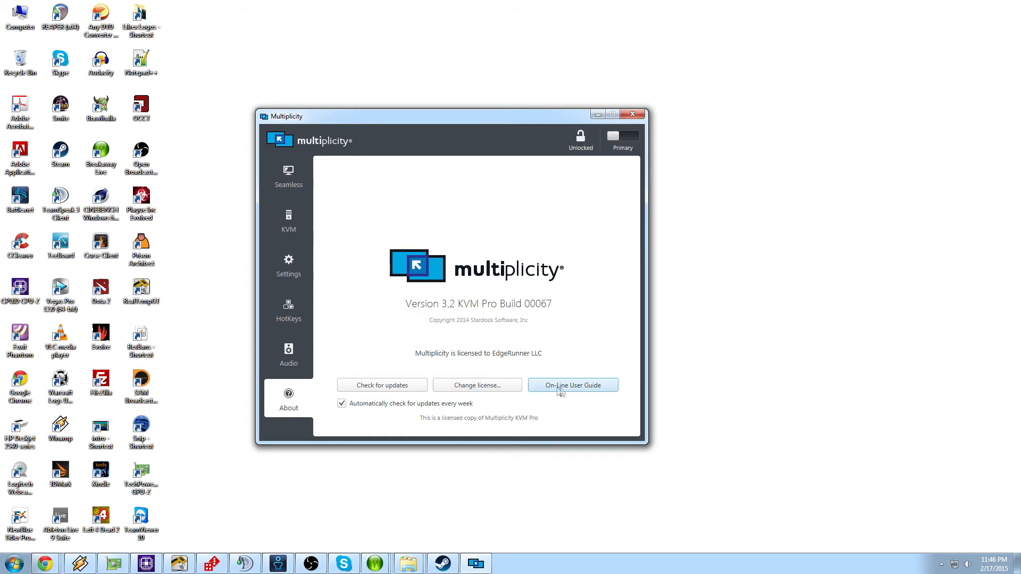
mouse_move(491, 412)
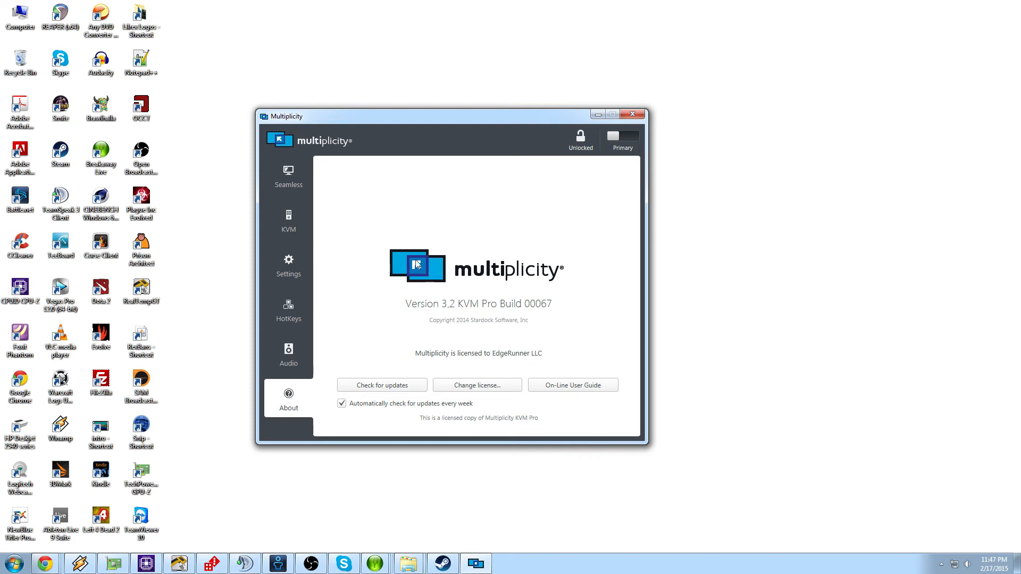
Step: Review the KVM and Seamless layout pages, then show the edgerunner.com Multiplicity product page in Chrome
left_click(288, 219)
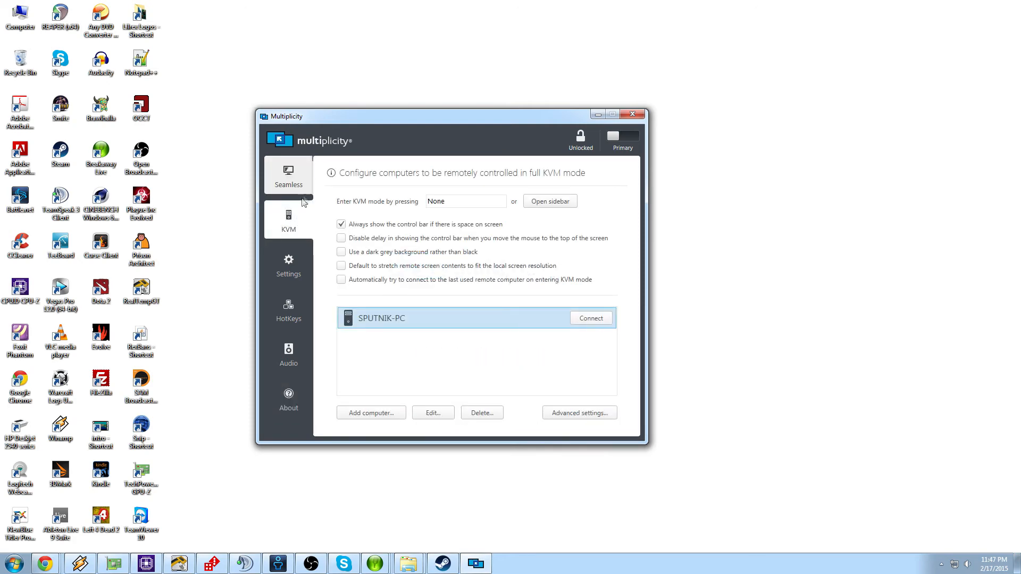
left_click(288, 176)
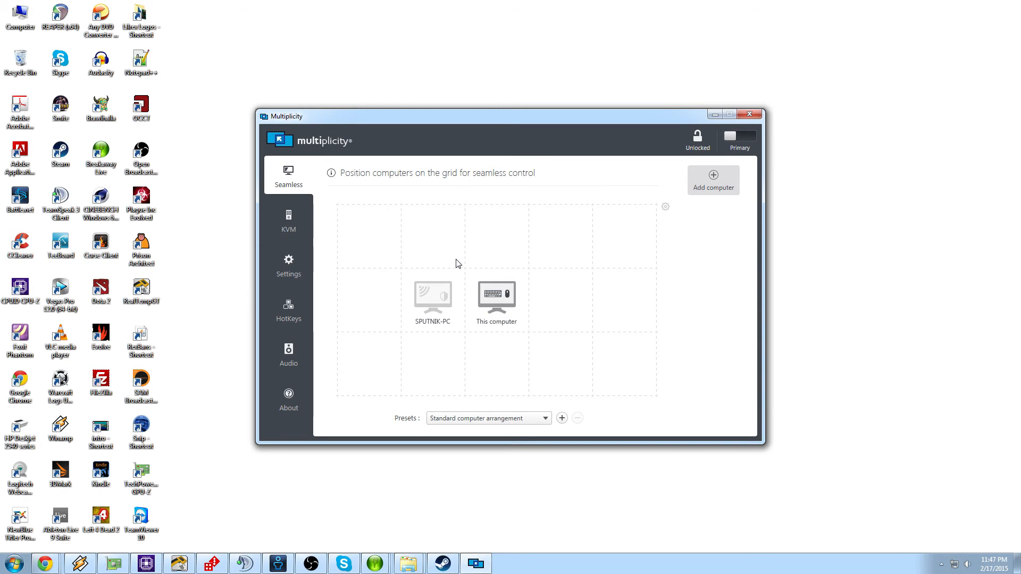
left_click(431, 299)
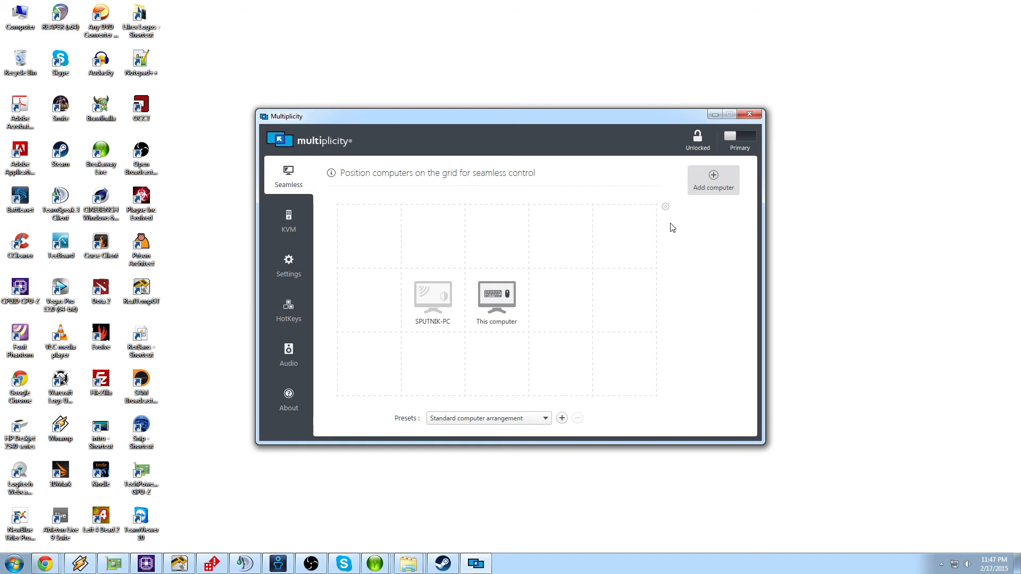
mouse_move(196, 242)
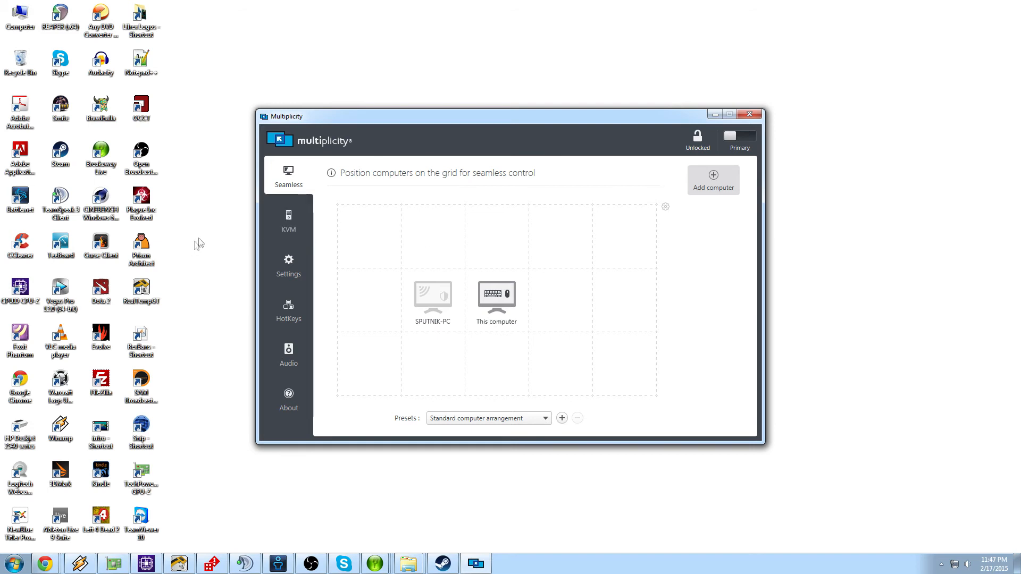
left_click(288, 219)
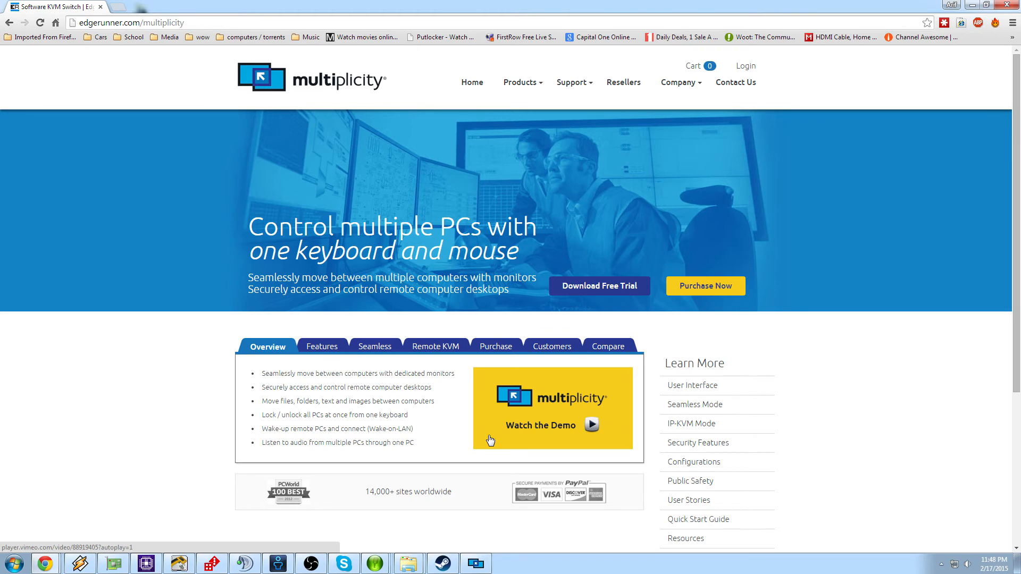
Step: Scroll through Features, System Requirements and pricing: KM $19.99, KVM $39.99, KVM Pro $79.99
left_click(321, 346)
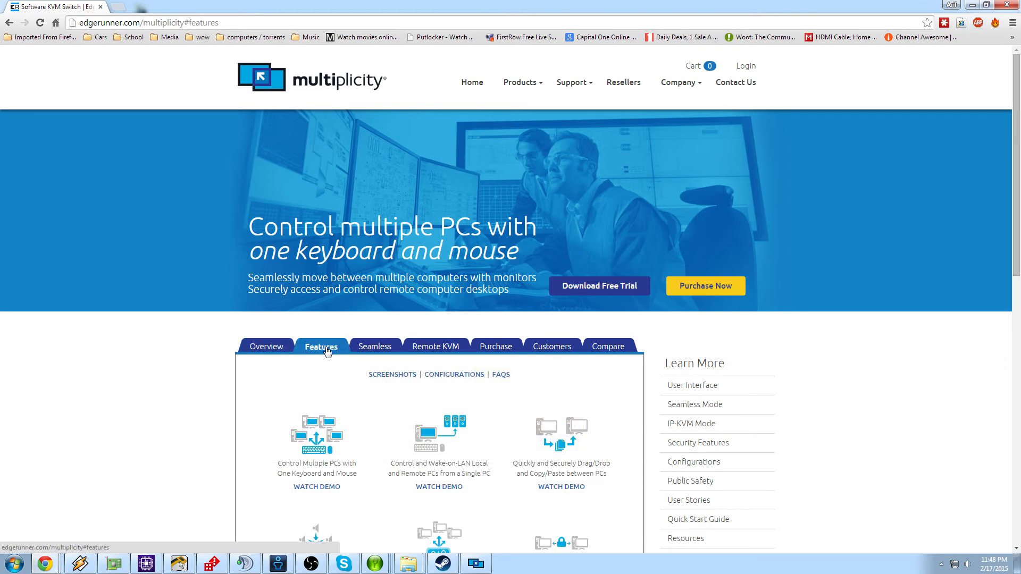
scroll("down", 3)
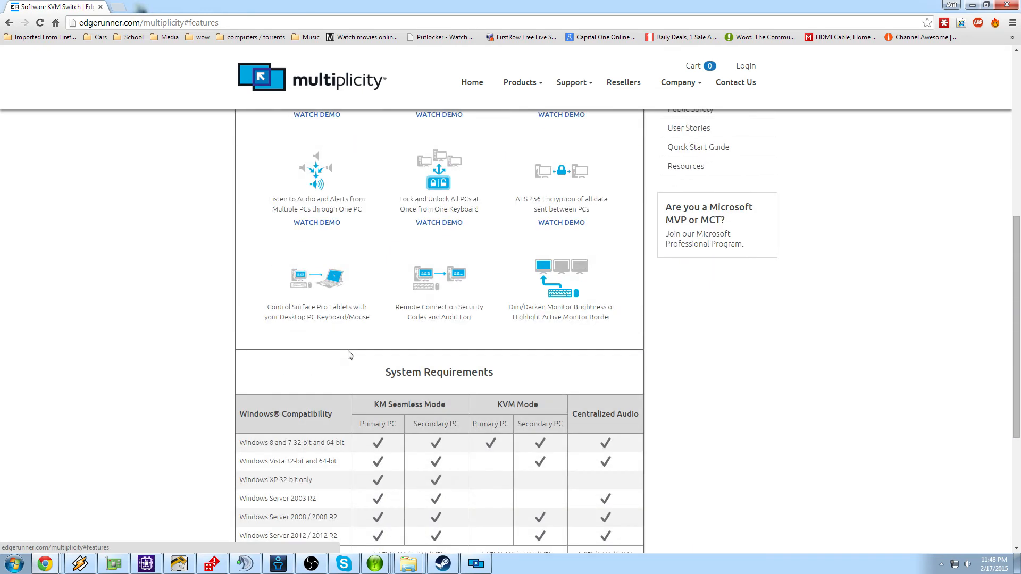
scroll("down", 3)
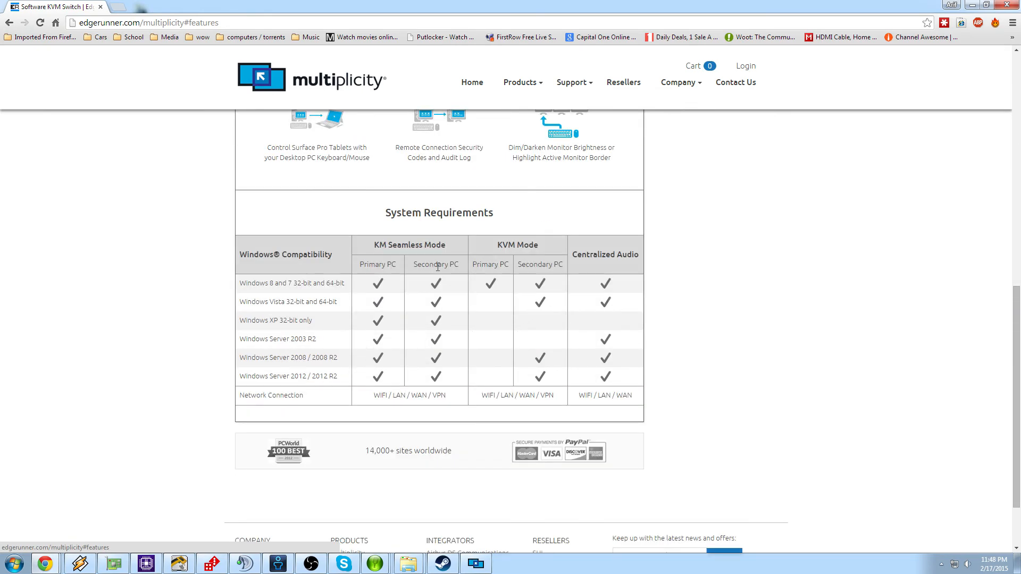
mouse_move(721, 349)
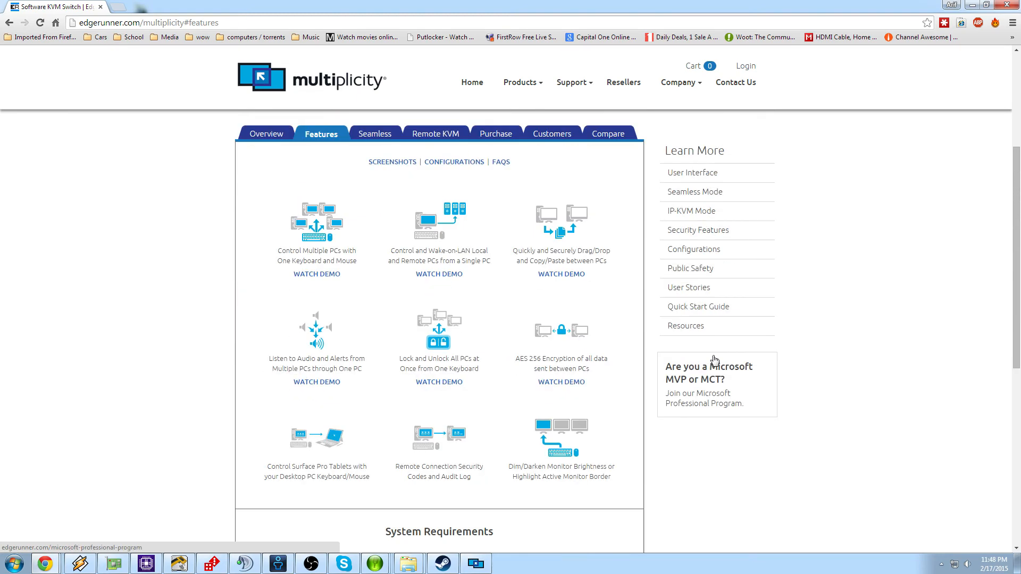
scroll("down", 3)
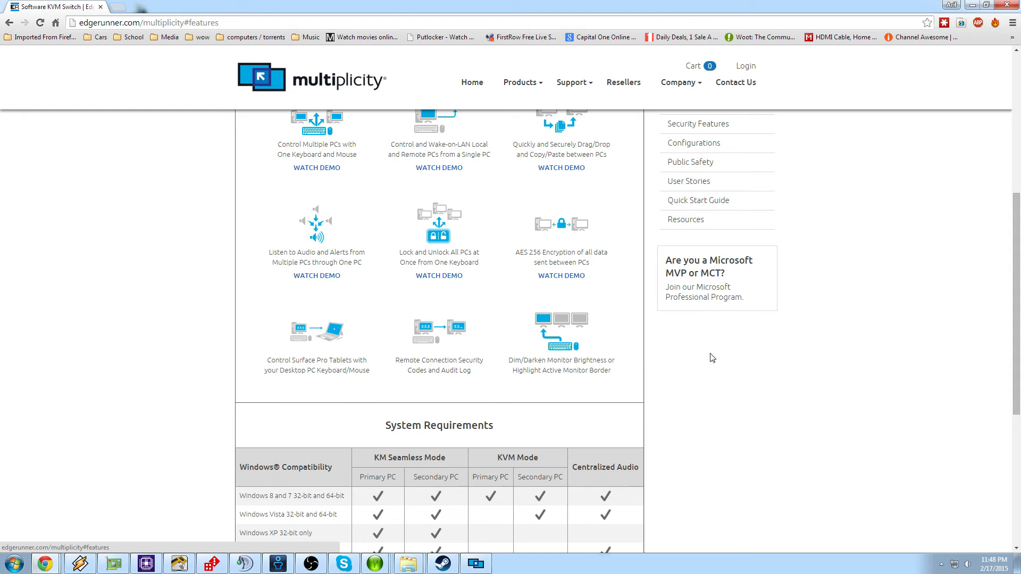
scroll("down", 3)
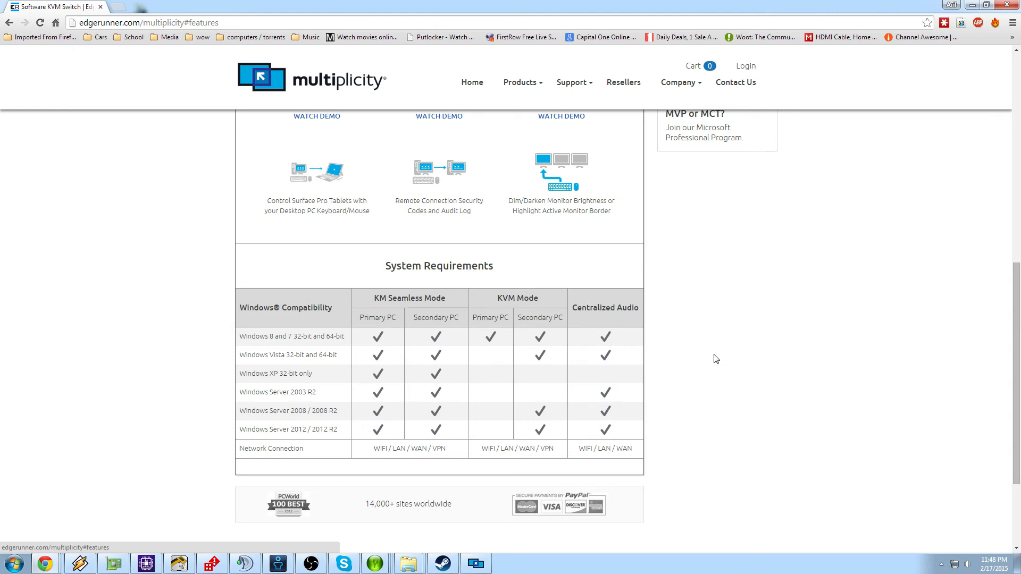
scroll("down", 3)
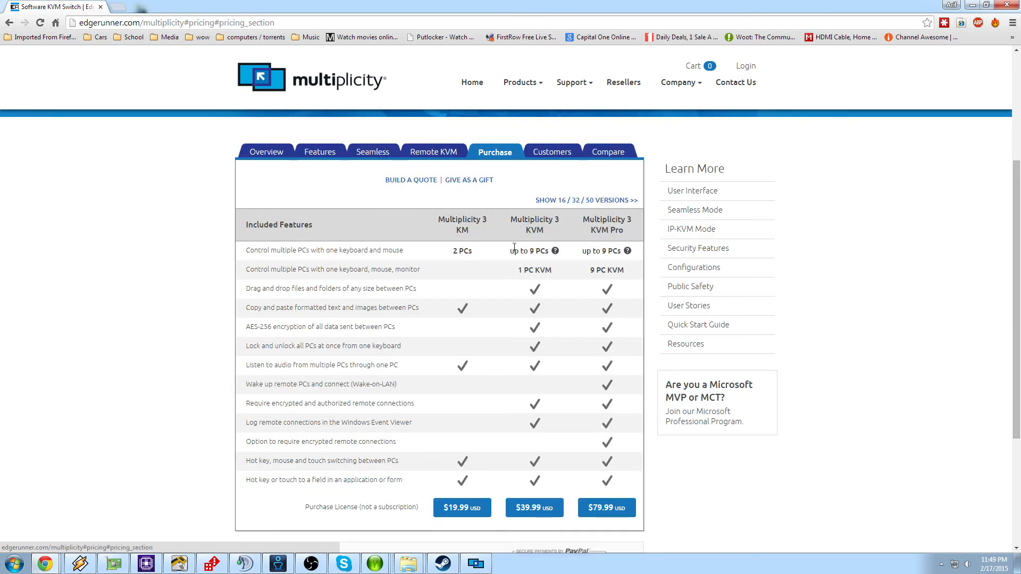
scroll("down", 3)
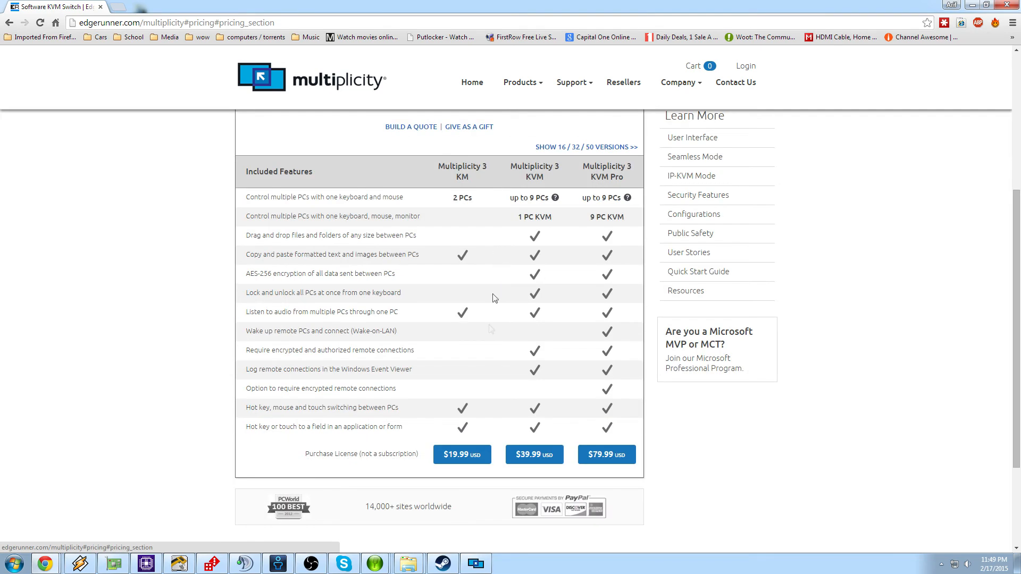
mouse_move(475, 205)
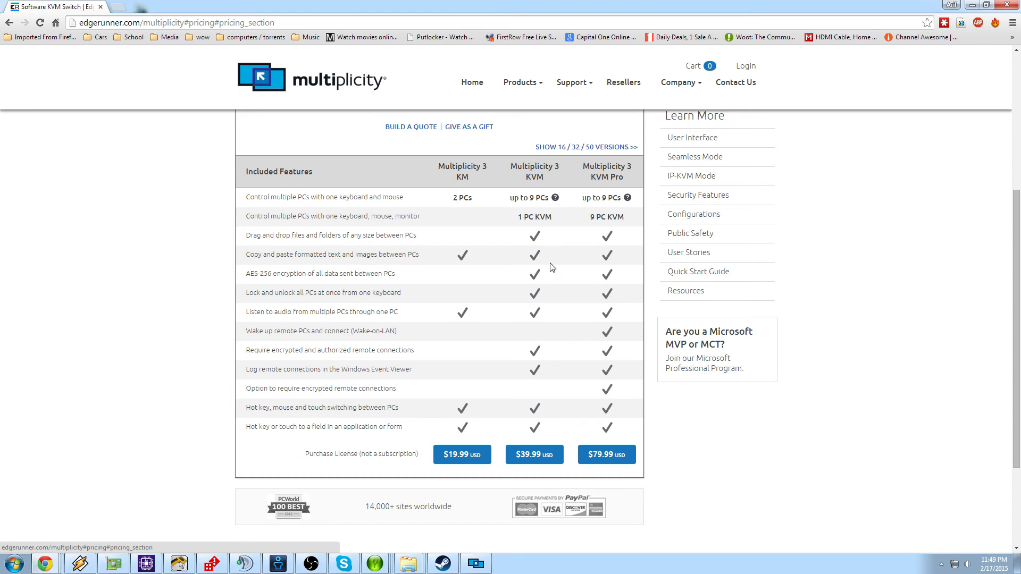
mouse_move(533, 465)
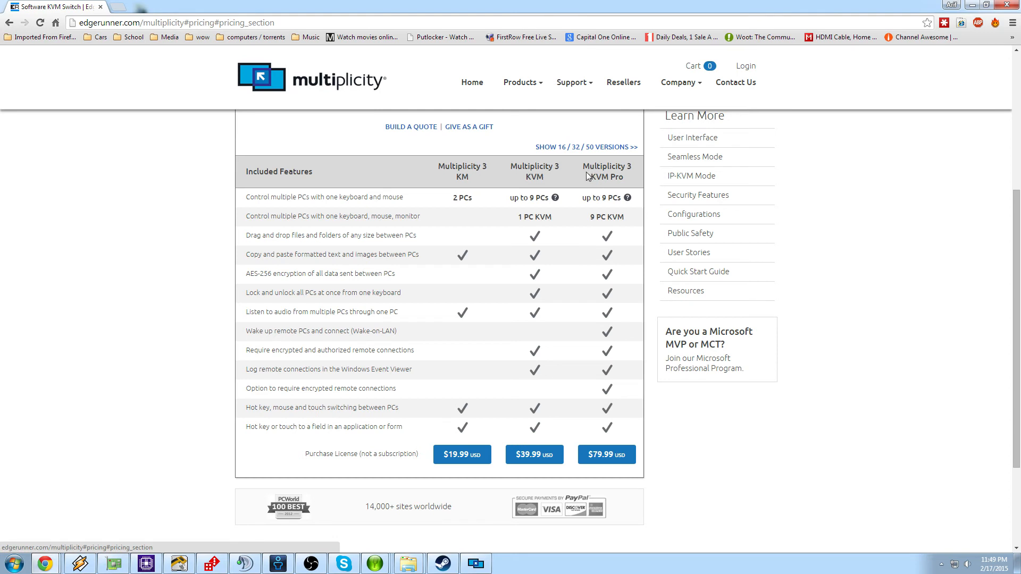
mouse_move(706, 204)
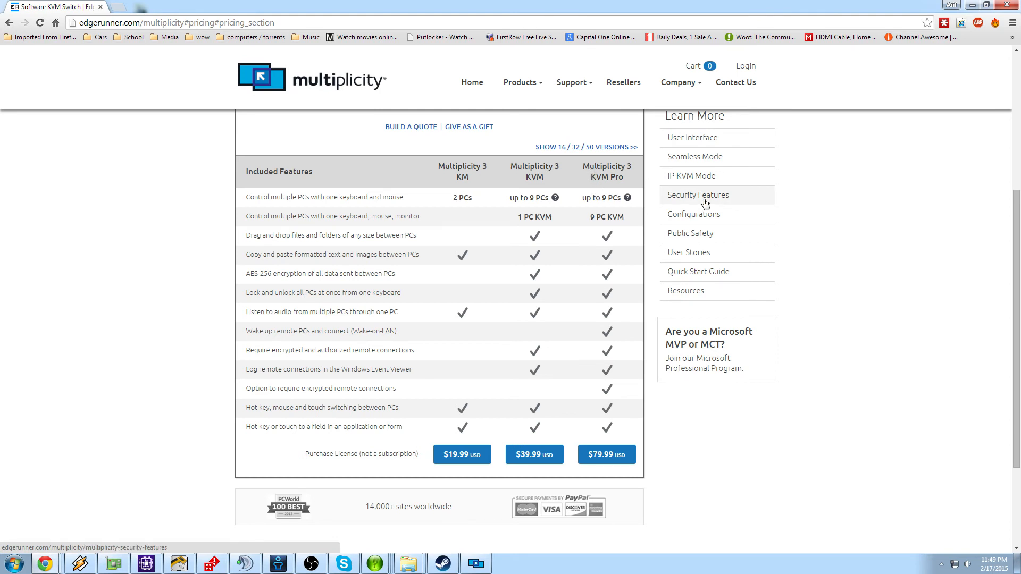